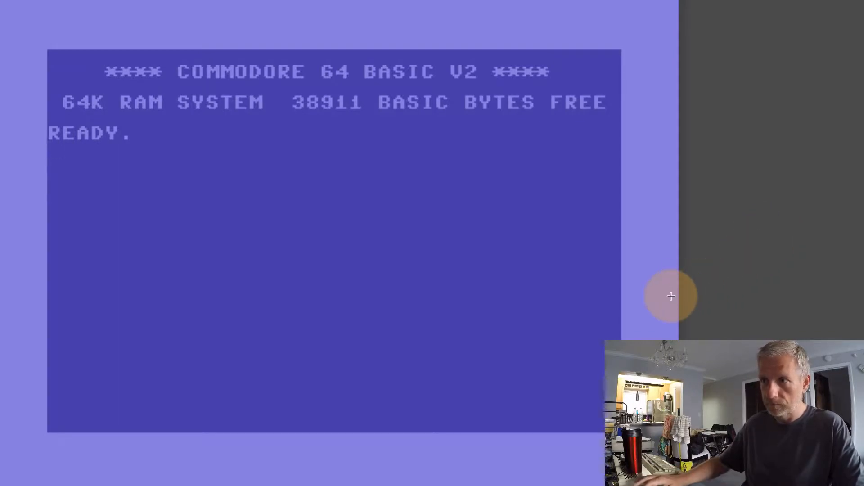
# Switch to lowercase characters and start a PRINT statement below READY.
pyautogui.write('PRINT')
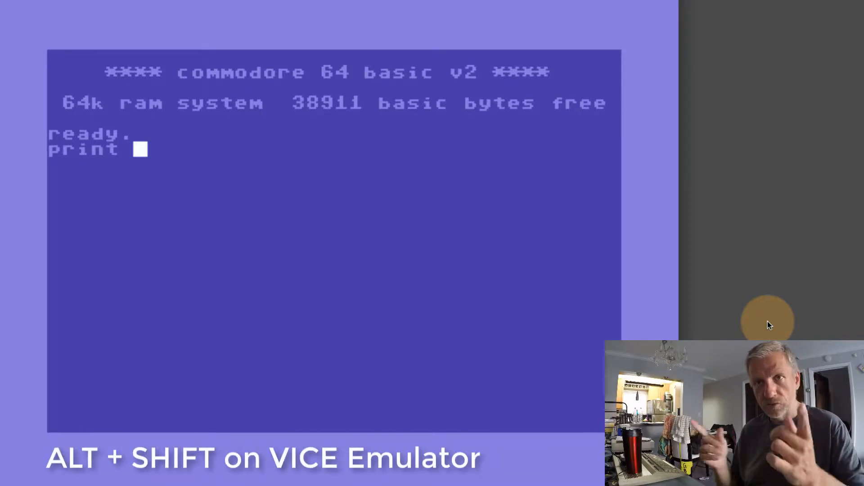
# Complete print rnd(1) and run it four times, the latest giving .8972338318.
pyautogui.write('rnd(')
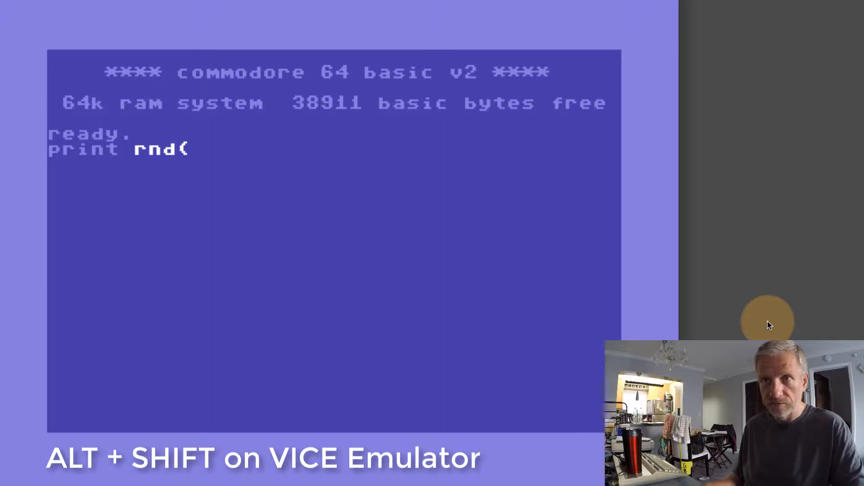
pyautogui.write('1)')
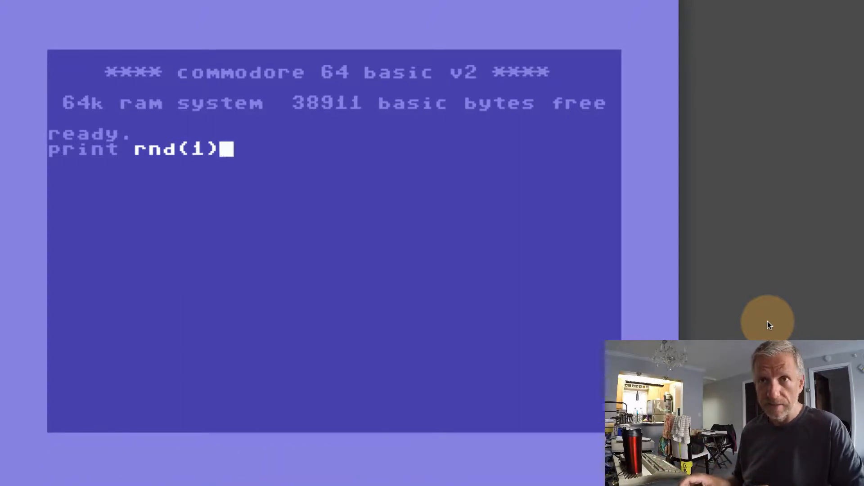
pyautogui.press('Return')
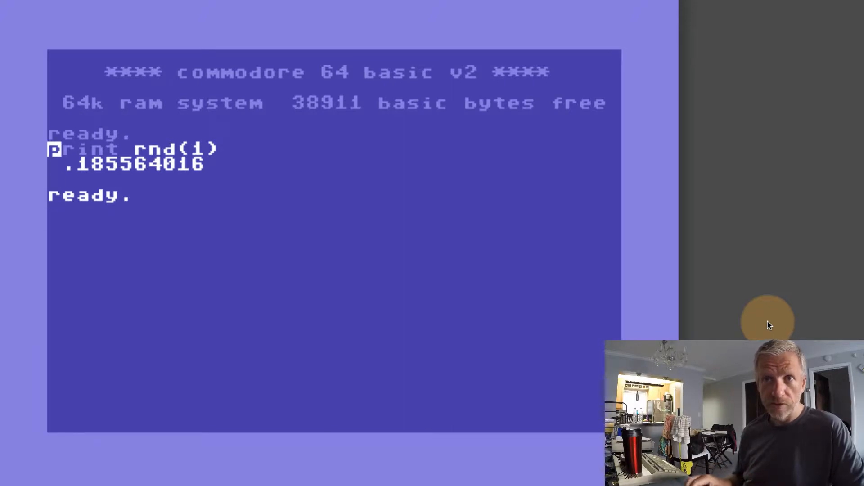
pyautogui.press('Return')
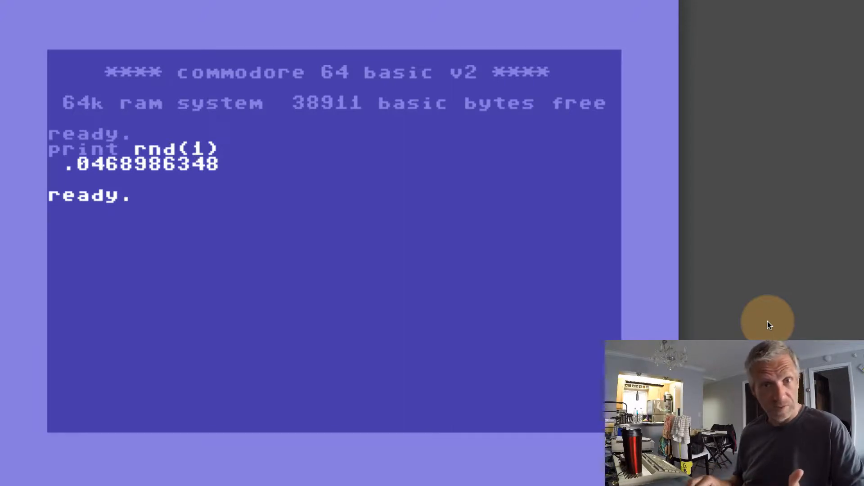
pyautogui.press('Return')
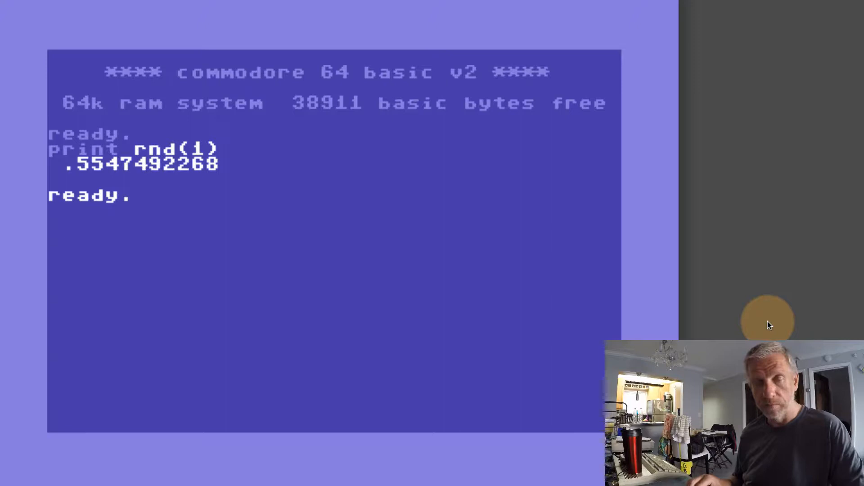
pyautogui.press('Return')
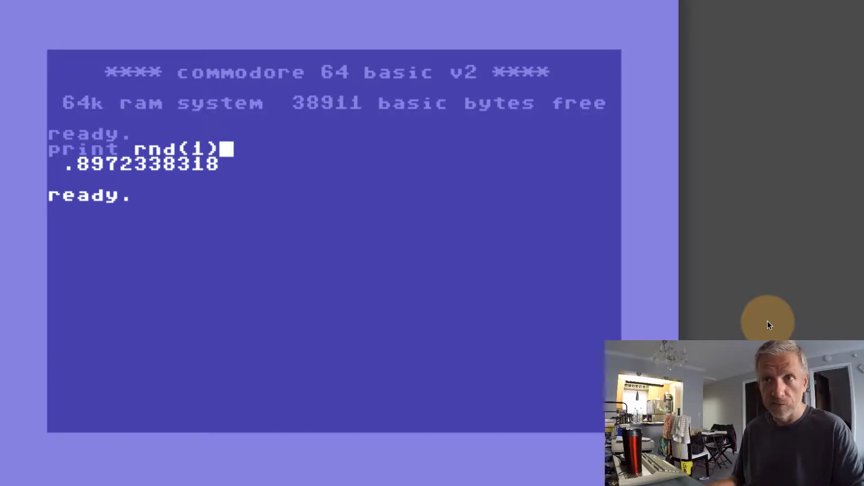
# Append *49 to the print rnd(1) command and rerun it, giving 47.67405718.
pyautogui.write('*')
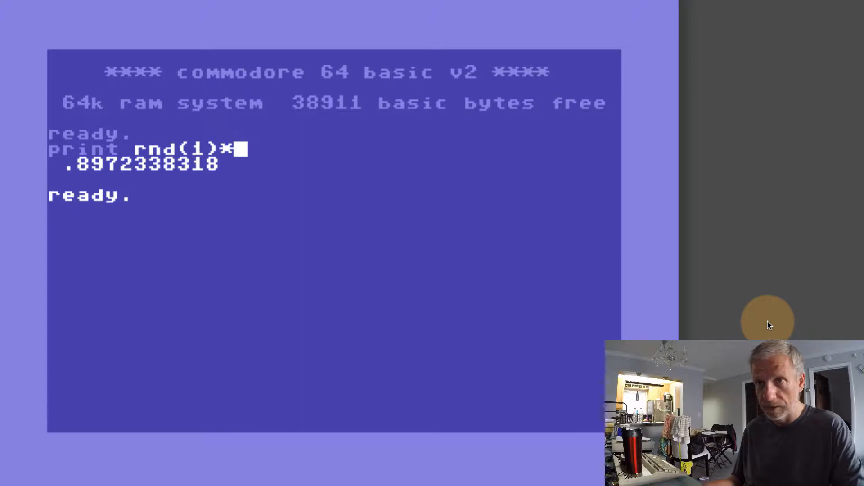
pyautogui.write('49')
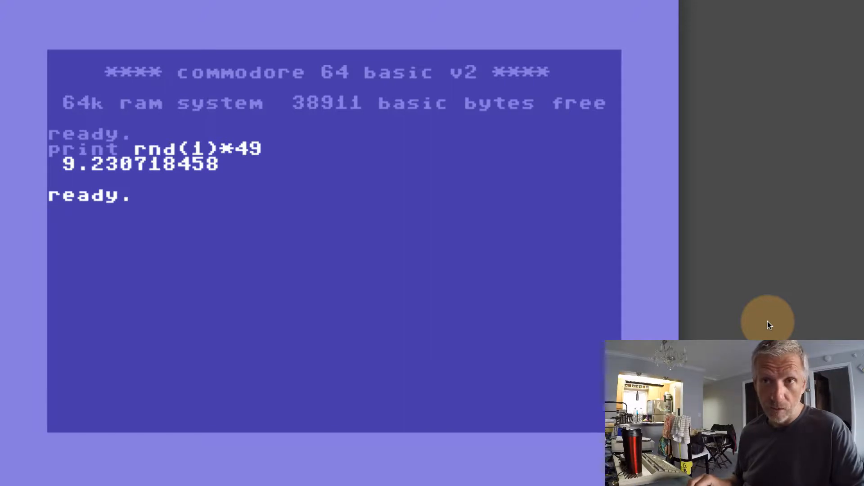
pyautogui.press('Return')
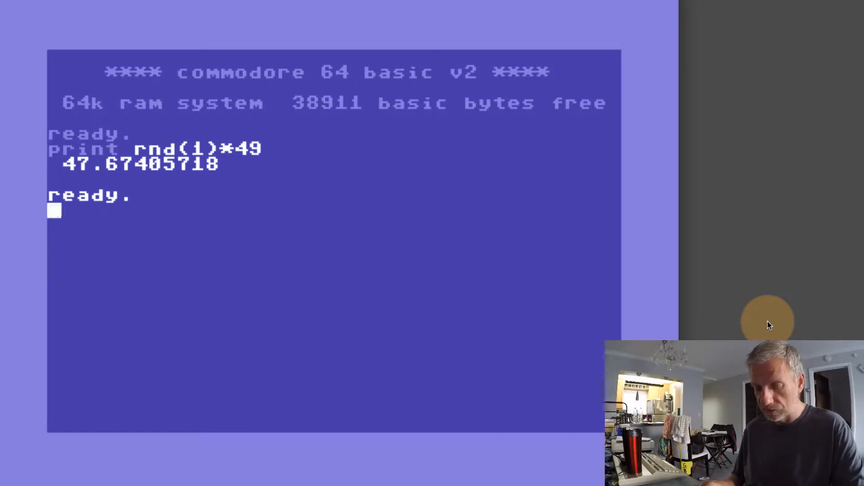
# Enter print int(rnd(1)*49) and run it three times, ending with 39.
pyautogui.write('print in')
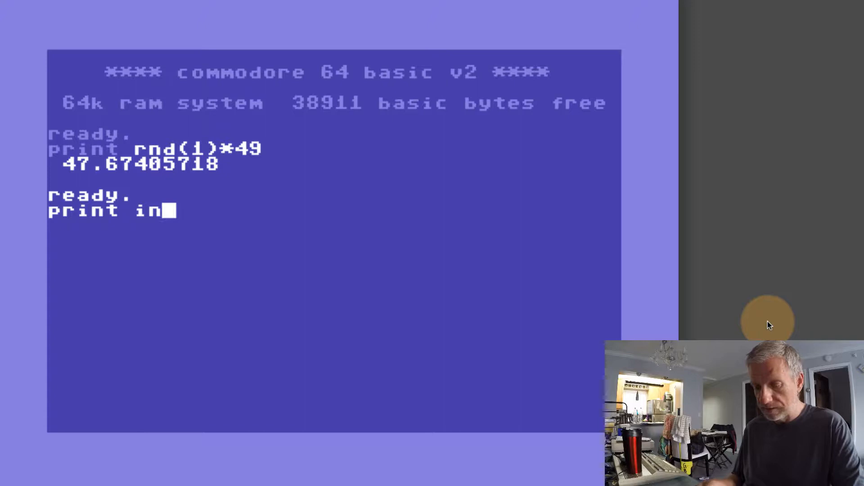
pyautogui.write('t(rnd')
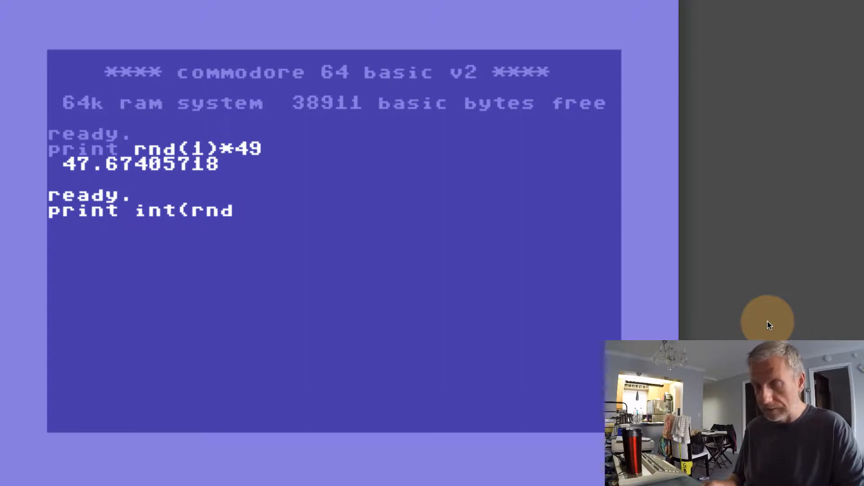
pyautogui.write('(1)')
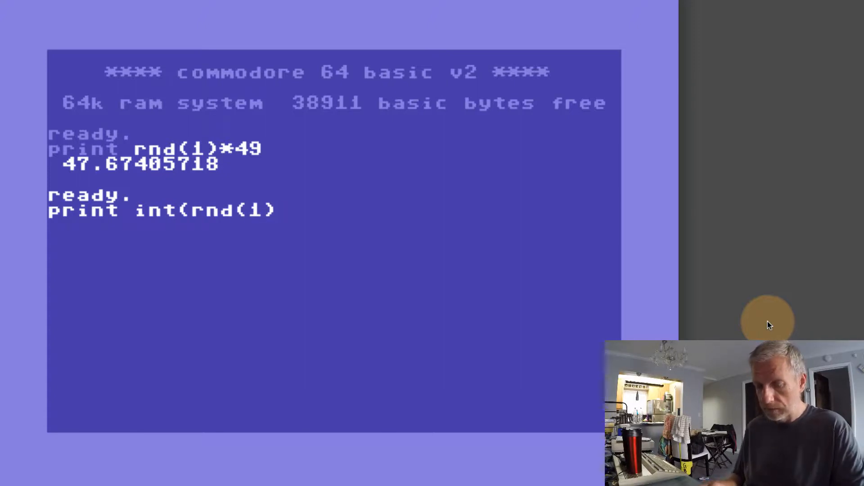
pyautogui.write('*49)')
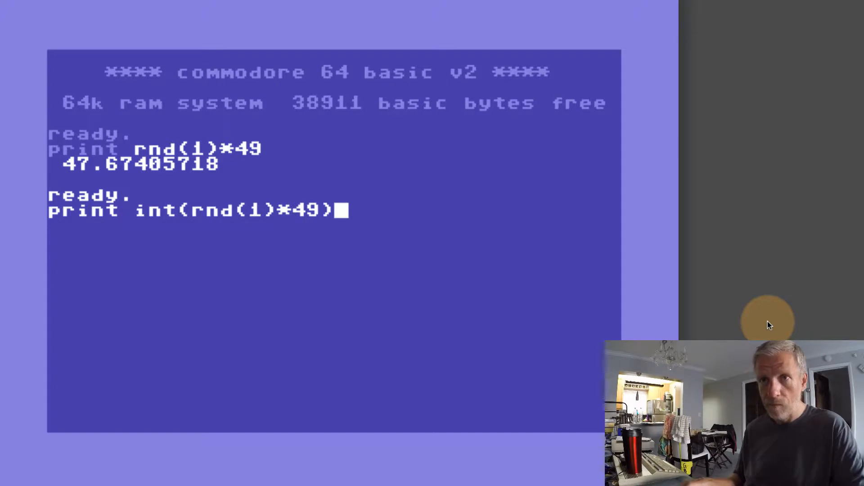
pyautogui.press('Return')
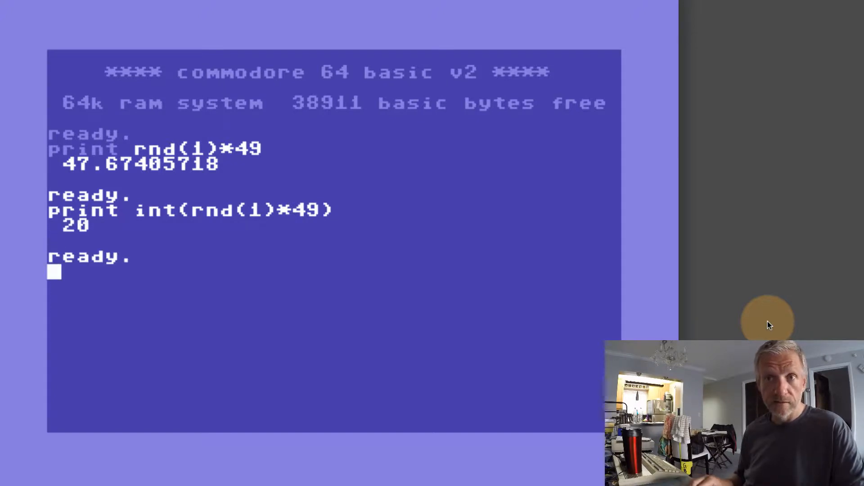
pyautogui.press('Return')
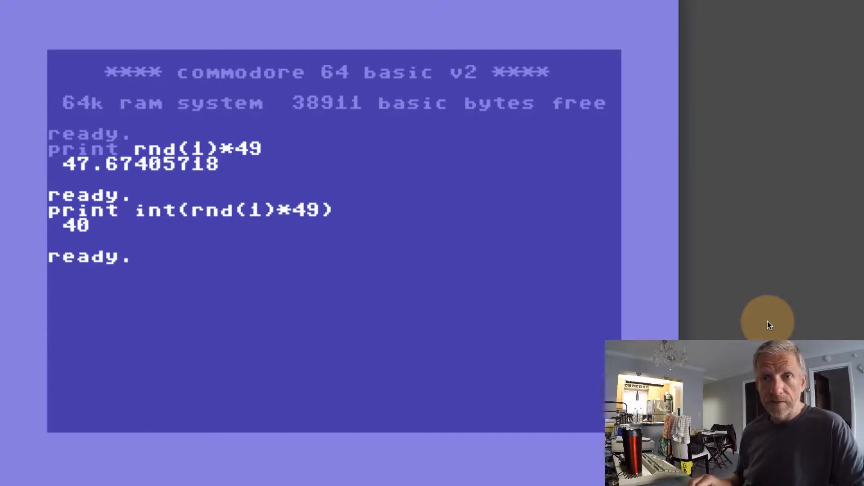
pyautogui.press('Return')
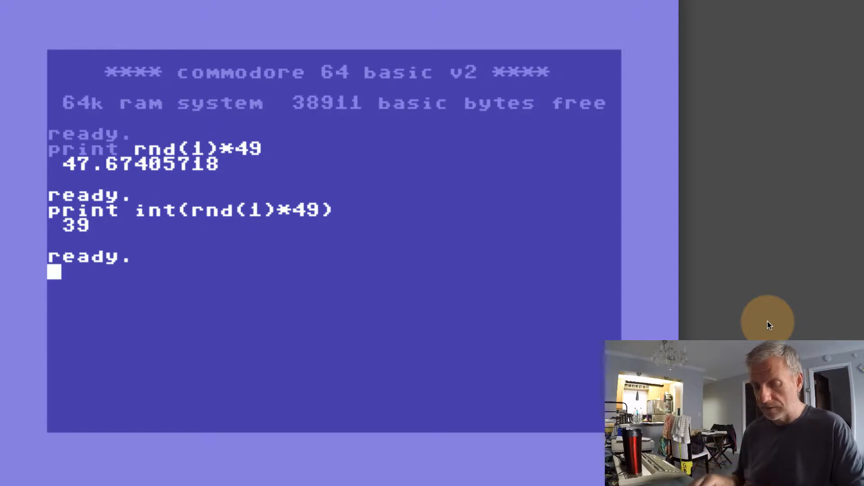
# Test truncation by entering print int(2.1) and rerunning the edited command.
pyautogui.write('print')
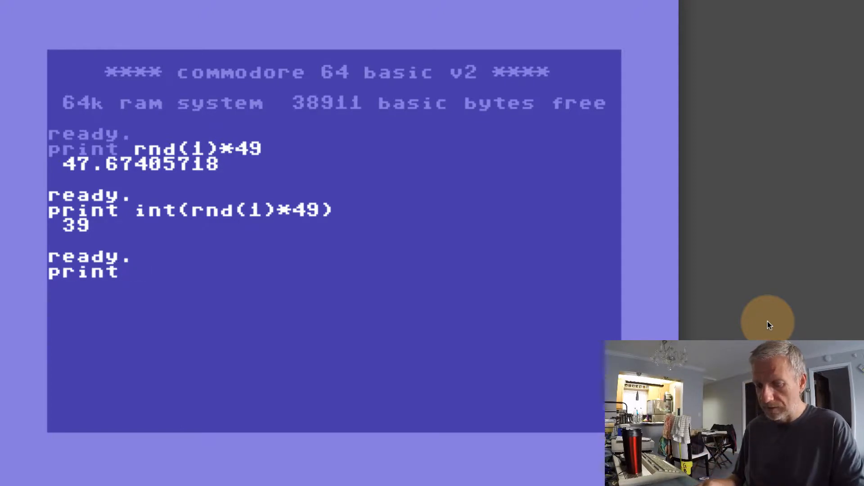
pyautogui.write('int(')
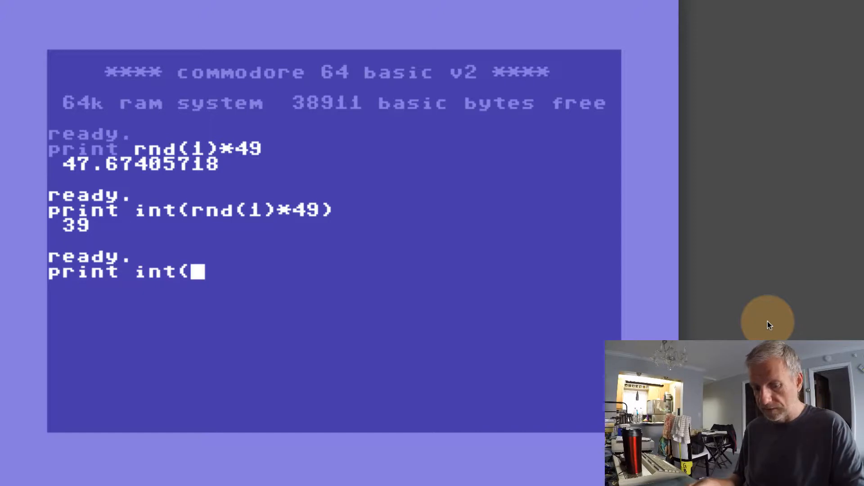
pyautogui.write('2.1)')
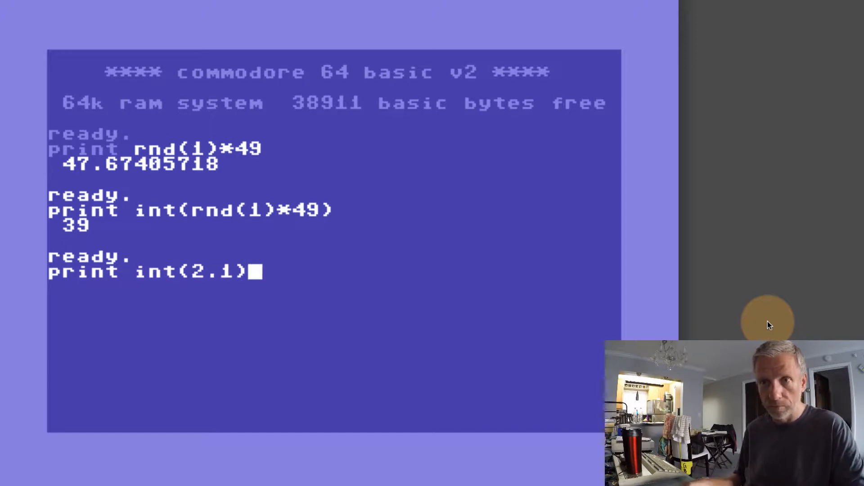
pyautogui.write('9')
pyautogui.press('Return')
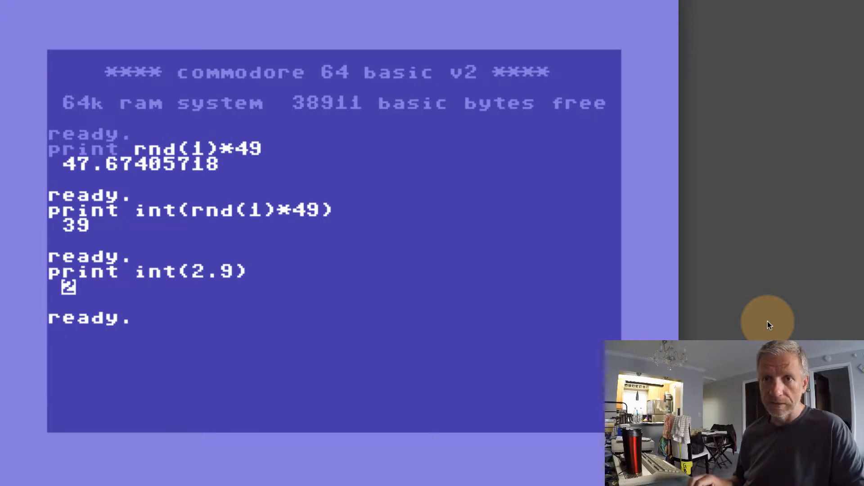
pyautogui.write('+')
pyautogui.press('Return')
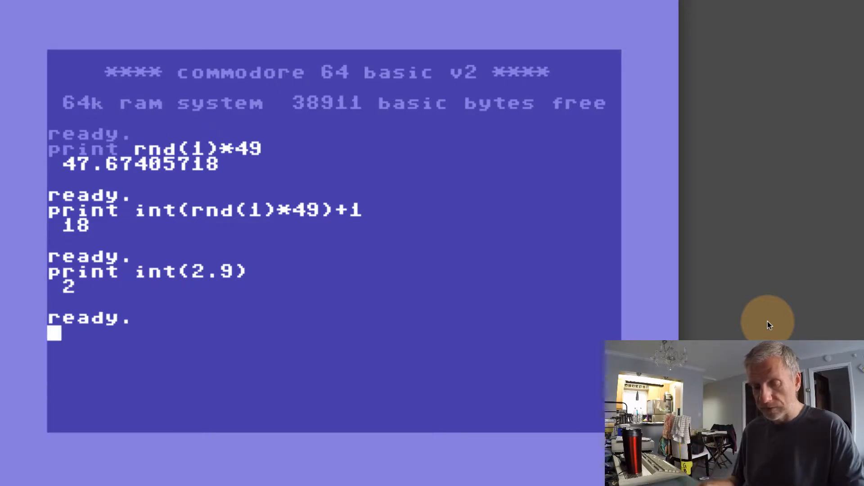
# Enter line 10 x=rnd(-ti) and line 20 for i=1 to 6.
pyautogui.write('10')
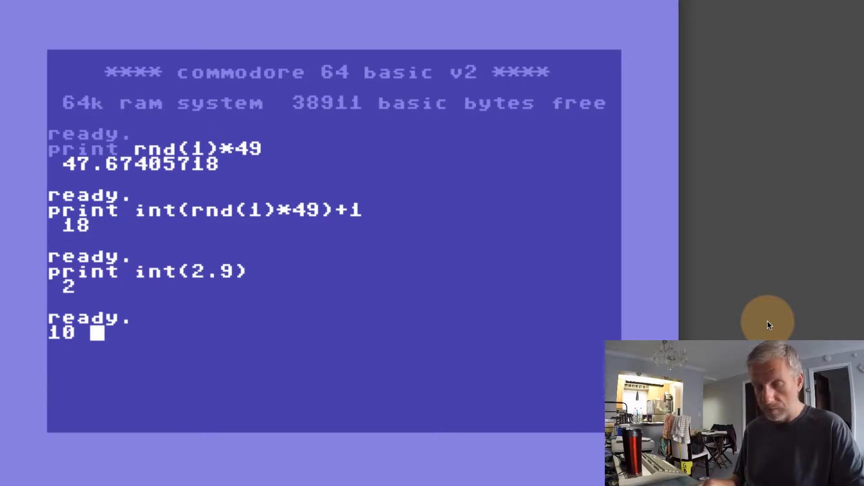
pyautogui.write('x=')
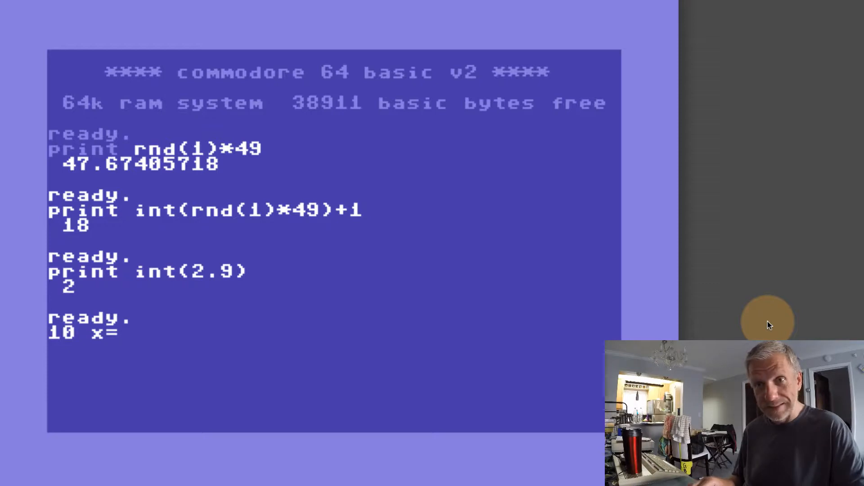
pyautogui.write('rnd(')
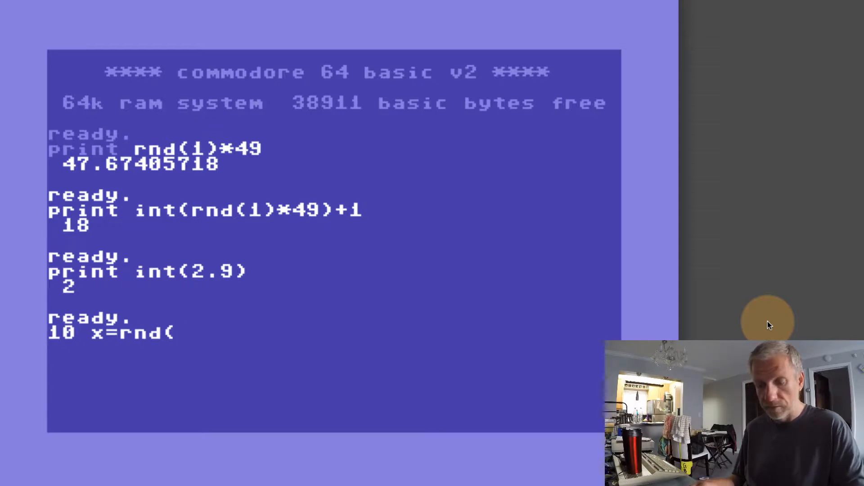
pyautogui.write('-ti)')
pyautogui.write('20')
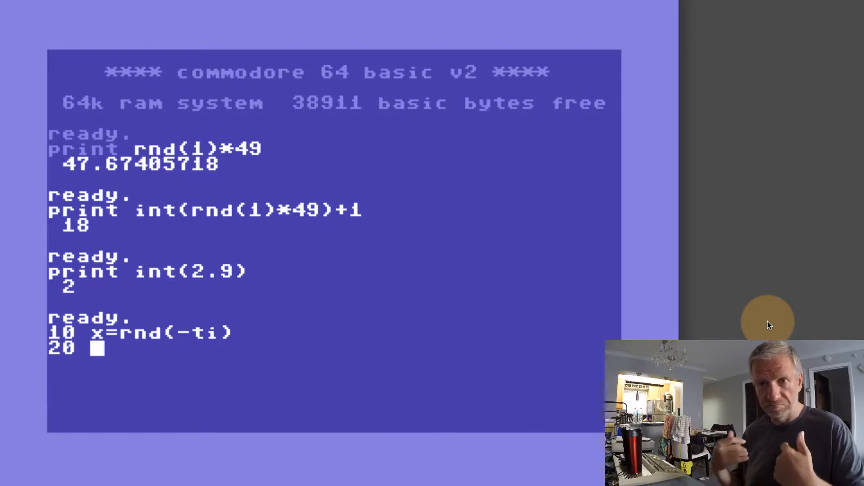
pyautogui.write('fo')
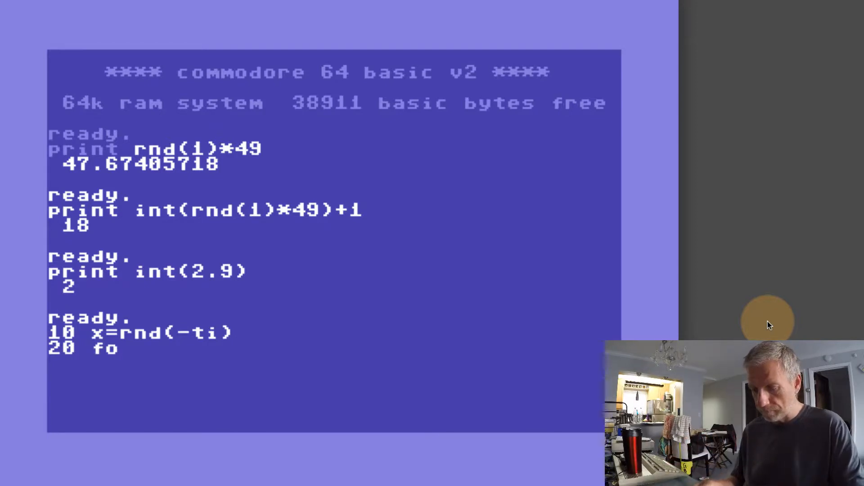
pyautogui.write('r i=1 to 6')
pyautogui.click(334, 363)
pyautogui.write('30')
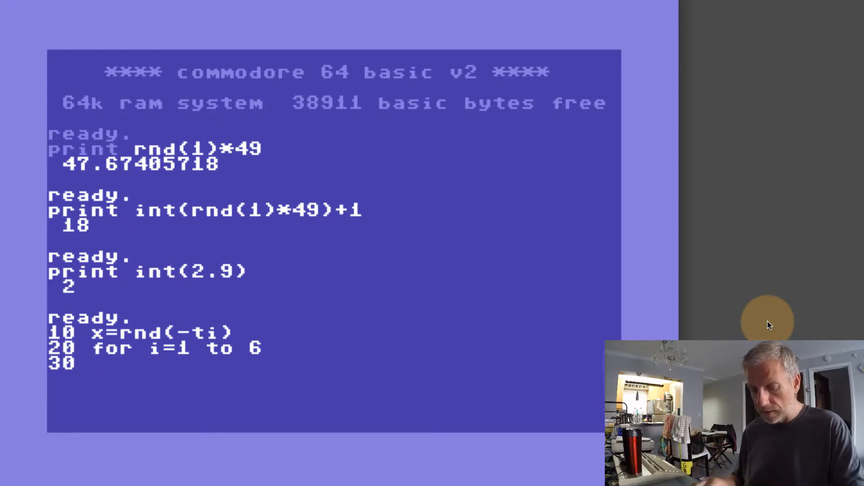
# Store line 30 rn=int(rnd(1)*49)+1 in the program.
pyautogui.write('rn=')
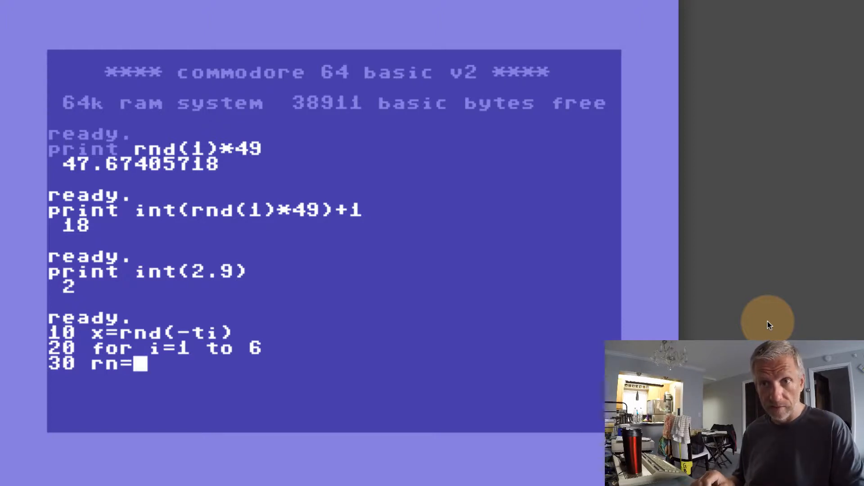
pyautogui.write('int(rnd(')
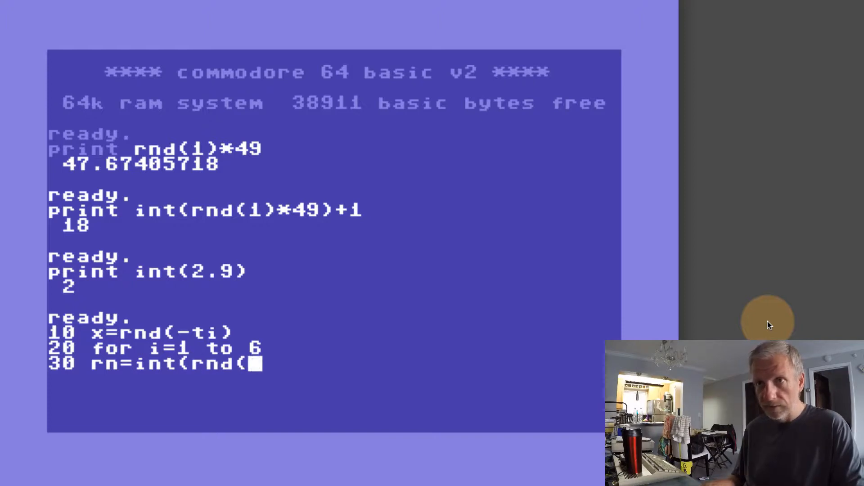
pyautogui.write('1)*')
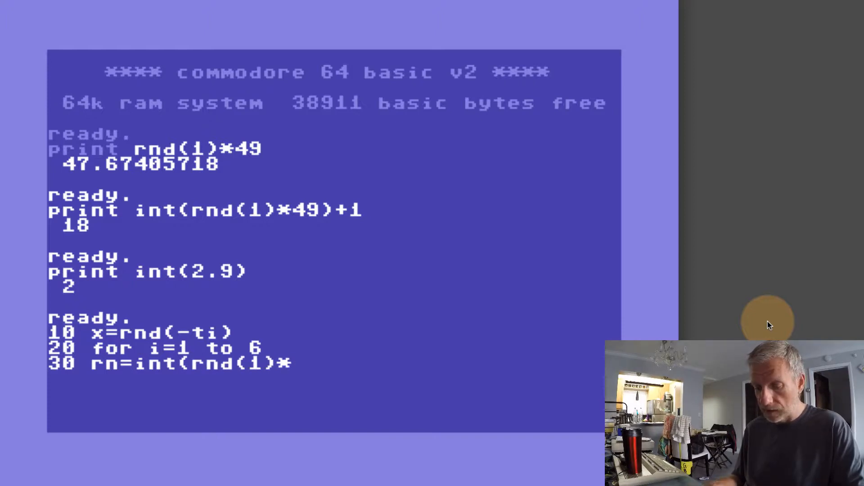
pyautogui.write('49')
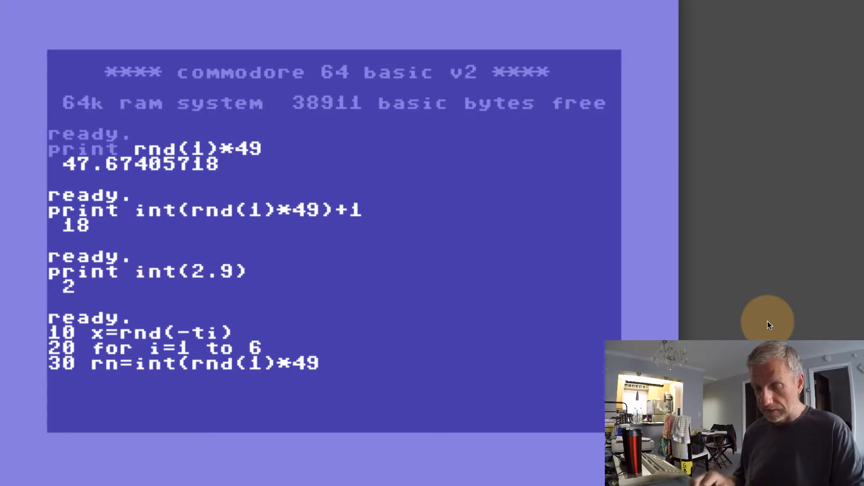
pyautogui.write(')')
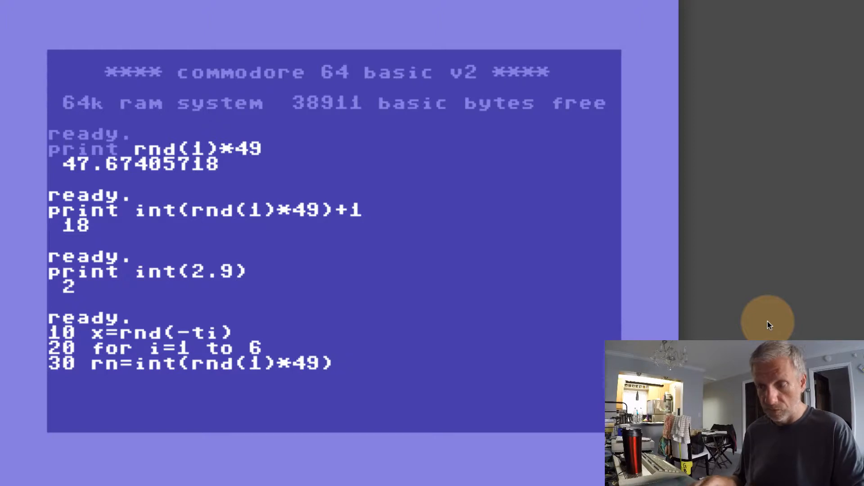
pyautogui.write('+1')
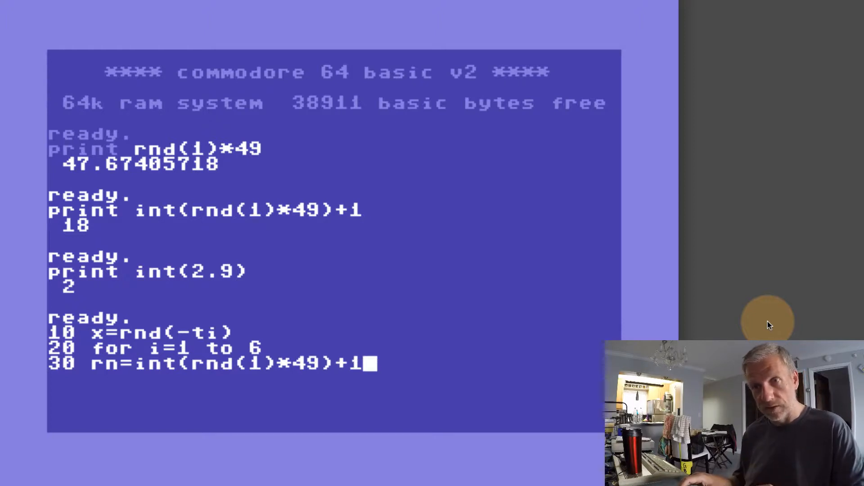
pyautogui.press('Return')
pyautogui.write('40')
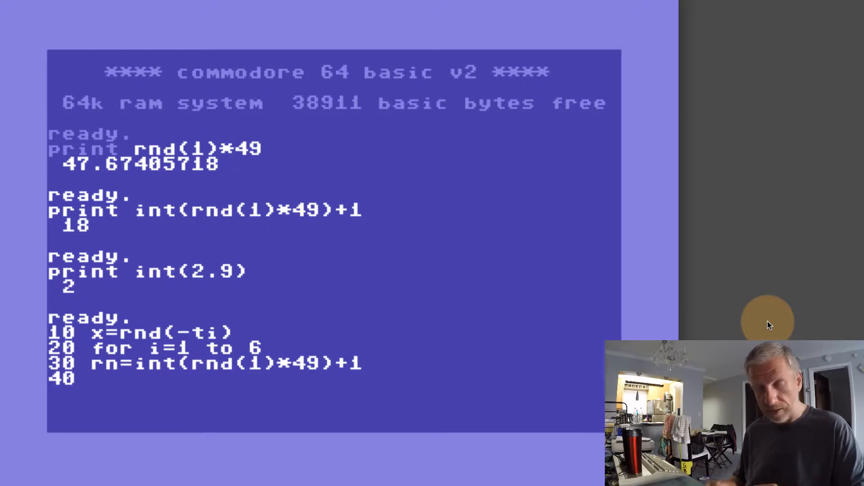
# Enter lines 40 n(i)=rn, 50 next, 100 print and 110 for i=1 to 6.
pyautogui.write('n(')
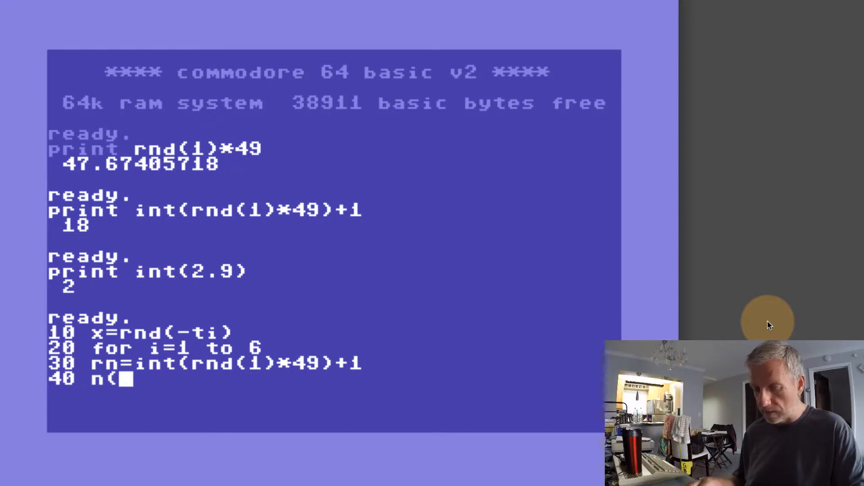
pyautogui.write('i)=rn')
pyautogui.click(125, 394)
pyautogui.write('50 next')
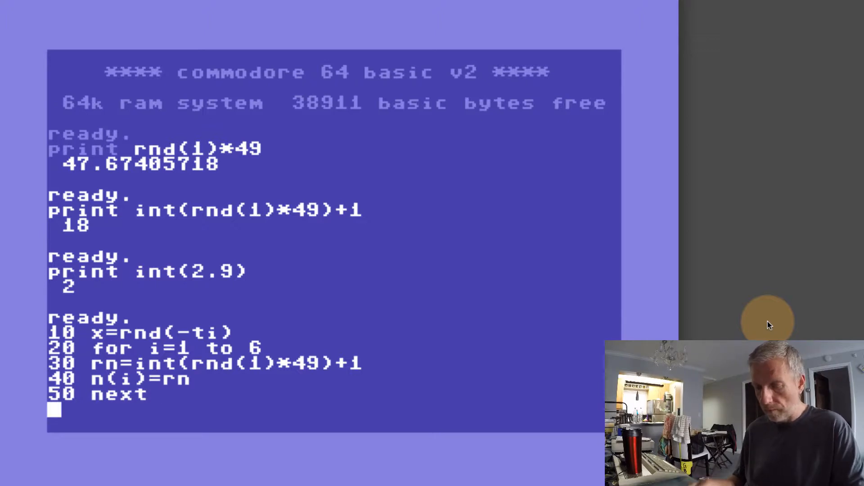
pyautogui.write('100')
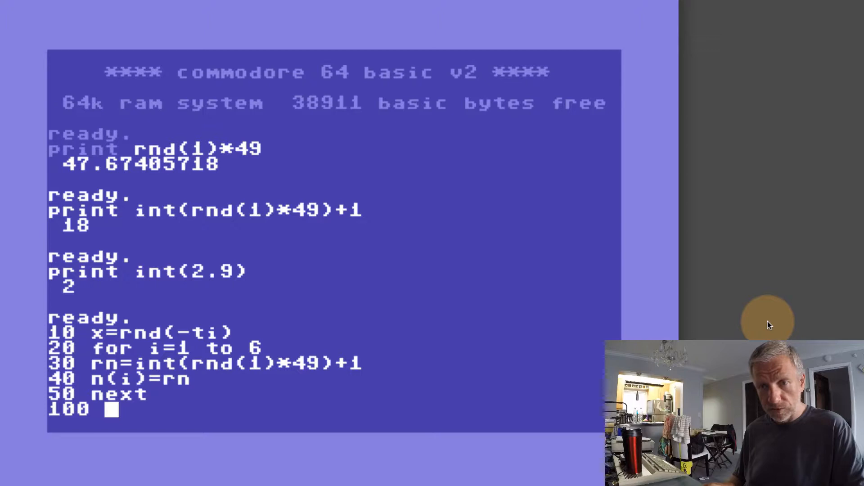
pyautogui.write('print')
pyautogui.click(334, 425)
pyautogui.write('110')
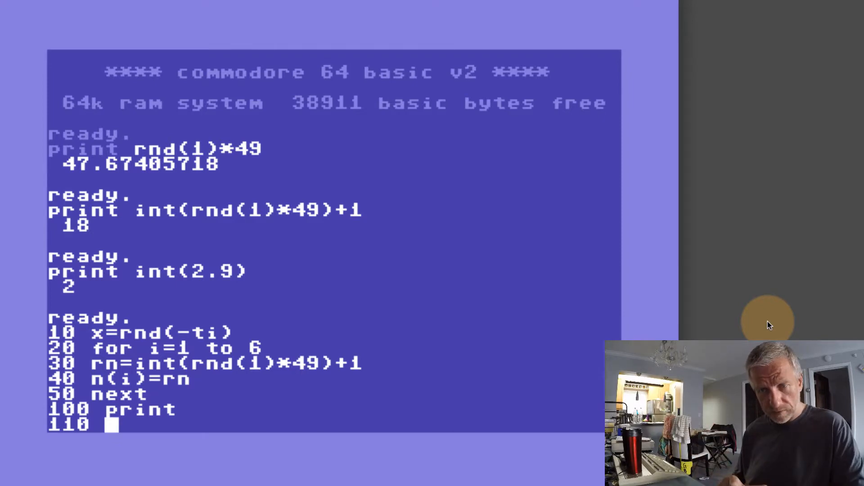
pyautogui.write('f')
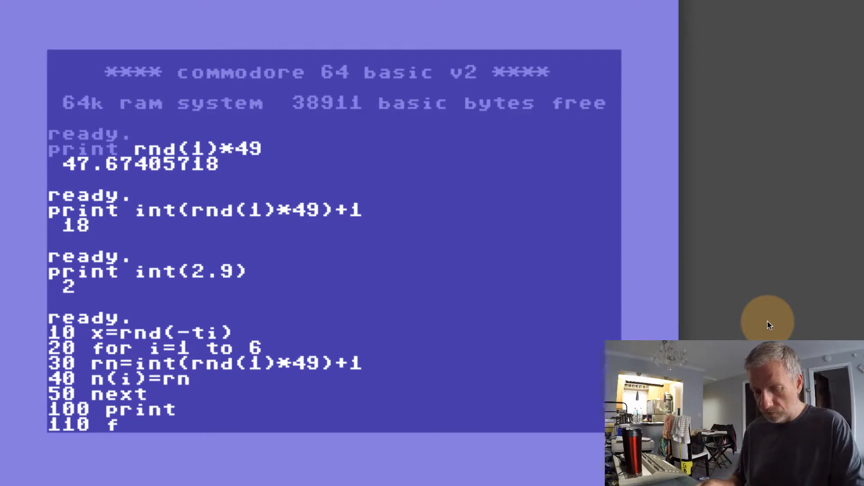
pyautogui.write('or i=1 to 6')
pyautogui.write('120')
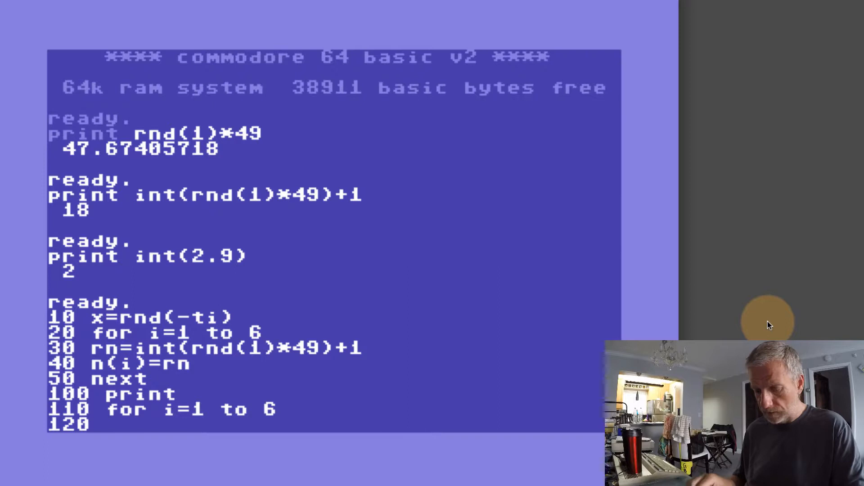
# Add lines 120 print n(i);, 130 next and 199 end, then begin 140 print.
pyautogui.write('print')
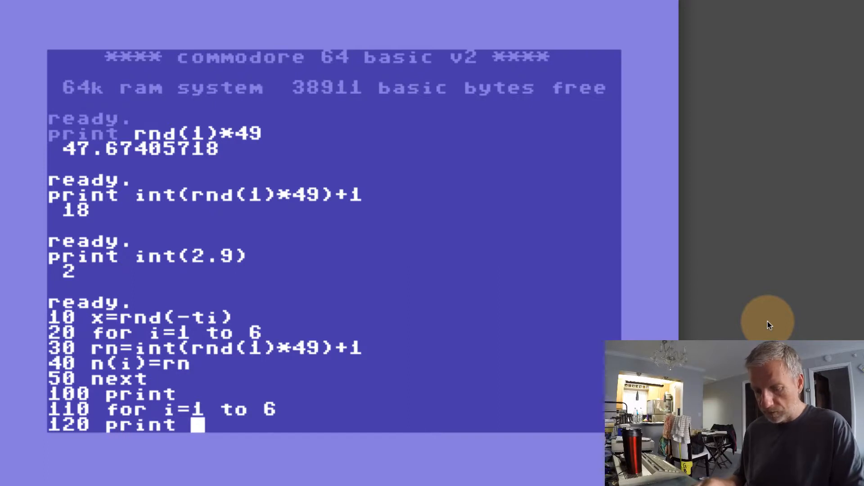
pyautogui.write('n(i)')
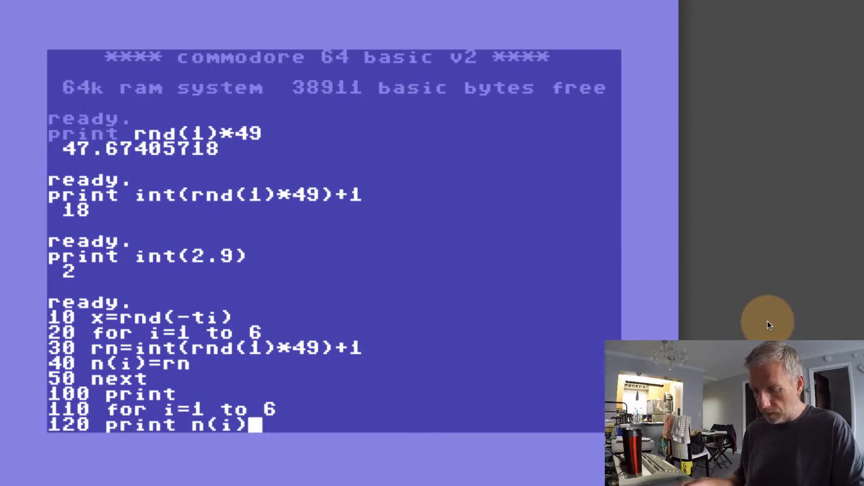
pyautogui.write(';')
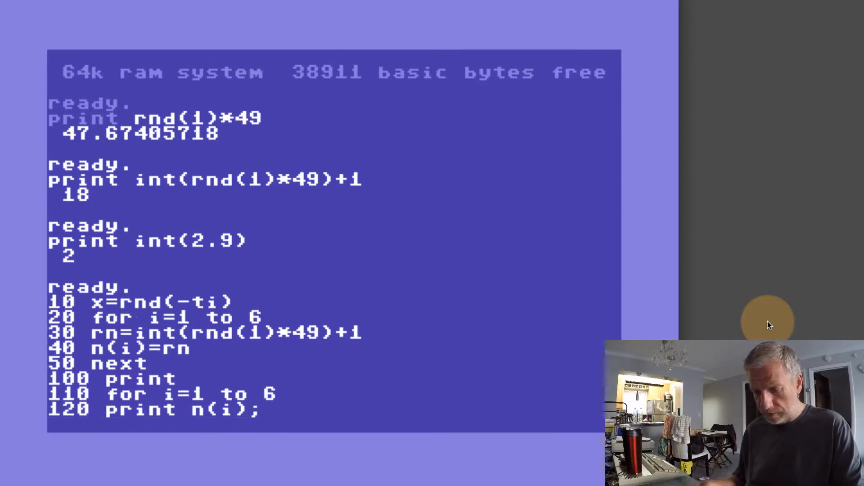
pyautogui.write('130 nex')
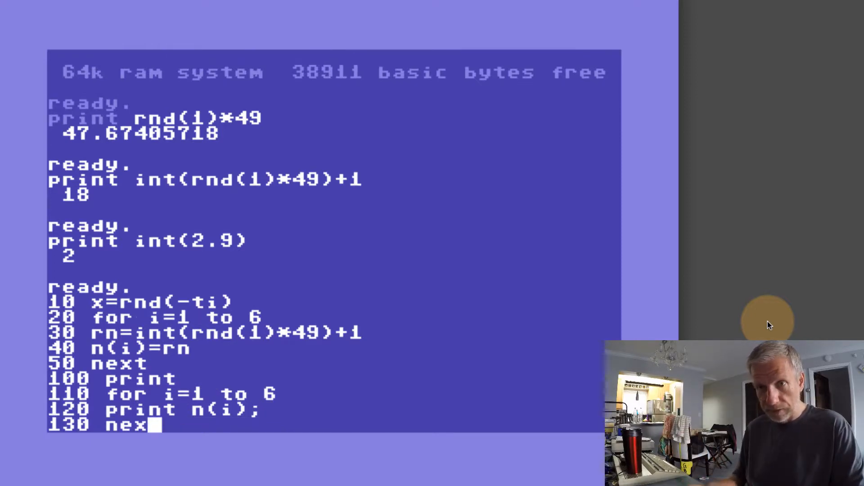
pyautogui.press('Return')
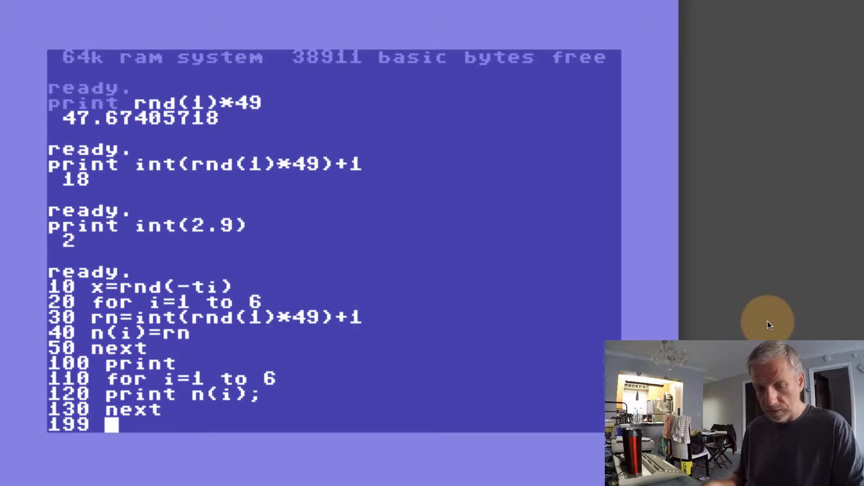
pyautogui.write('end')
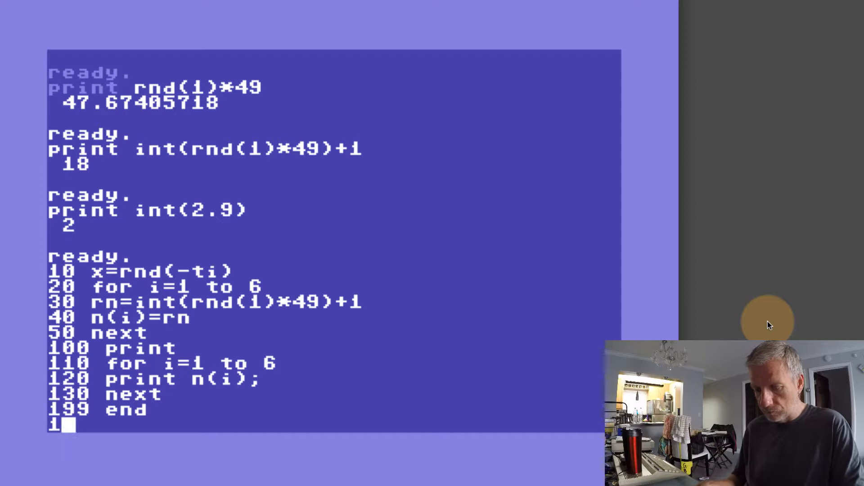
pyautogui.write('140 print')
pyautogui.write('run')
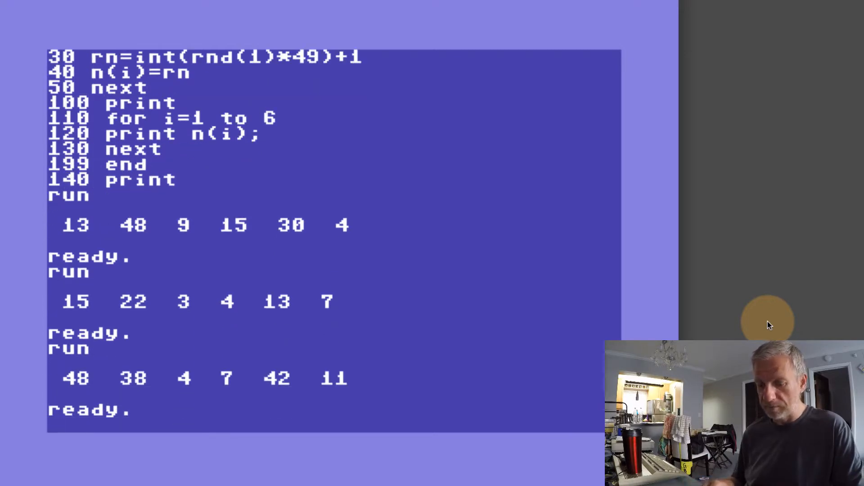
# Run the program twice more, the latest draw showing 43 twice.
pyautogui.press('Return')
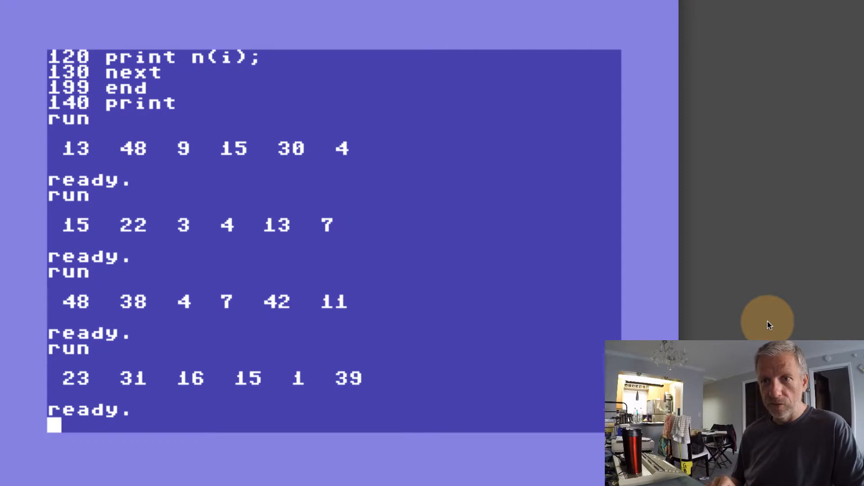
pyautogui.press('Return')
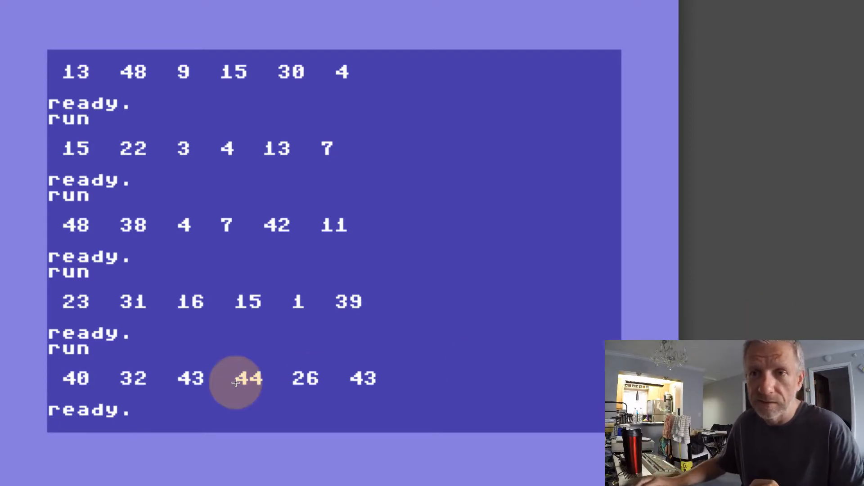
pyautogui.moveTo(185, 377)
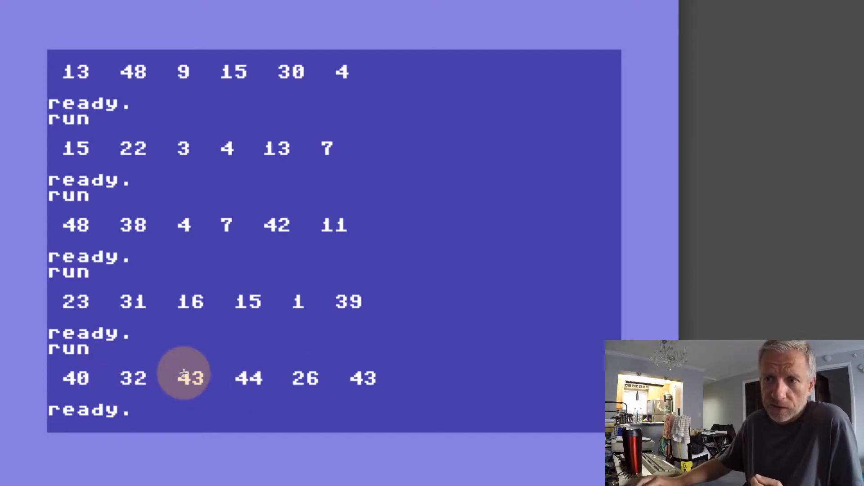
pyautogui.moveTo(366, 378)
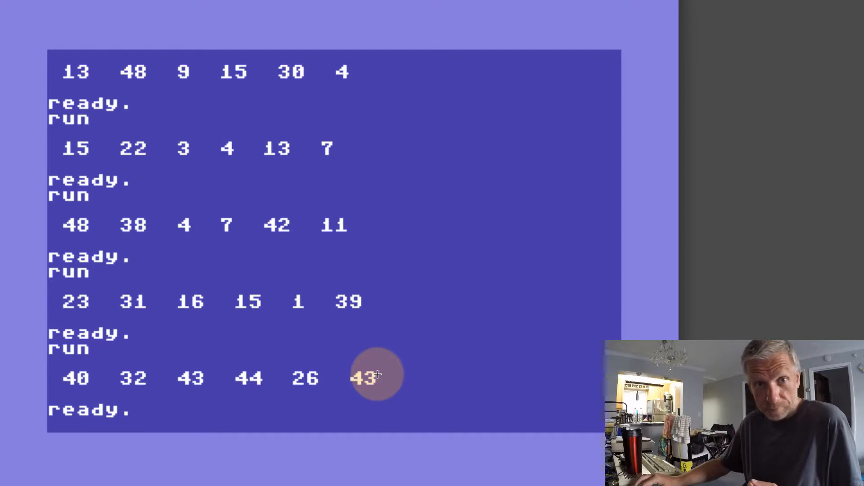
pyautogui.moveTo(393, 401)
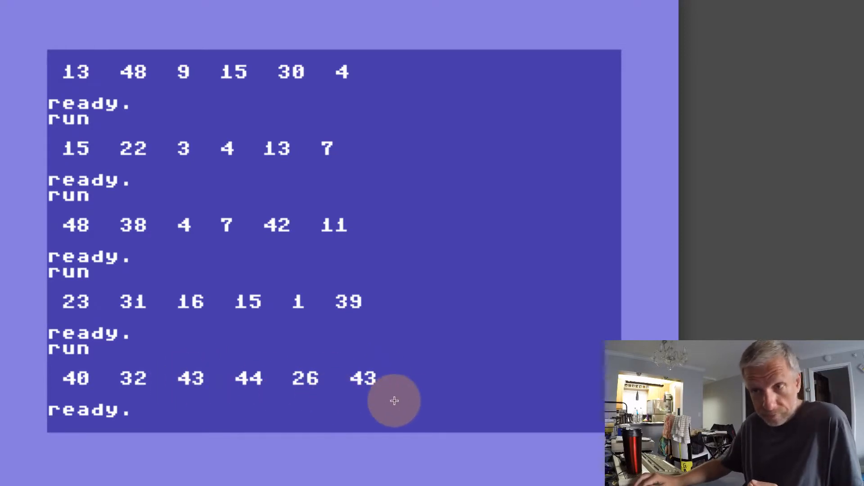
pyautogui.moveTo(455, 383)
pyautogui.write('list')
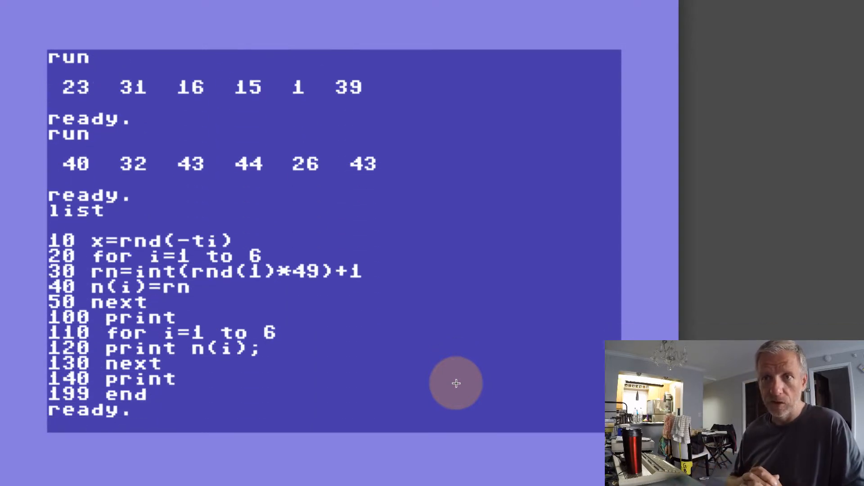
pyautogui.moveTo(270, 294)
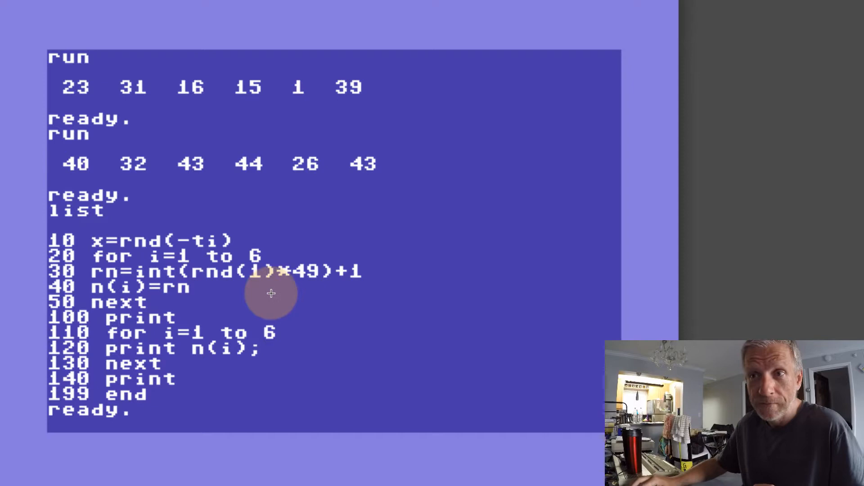
pyautogui.moveTo(321, 306)
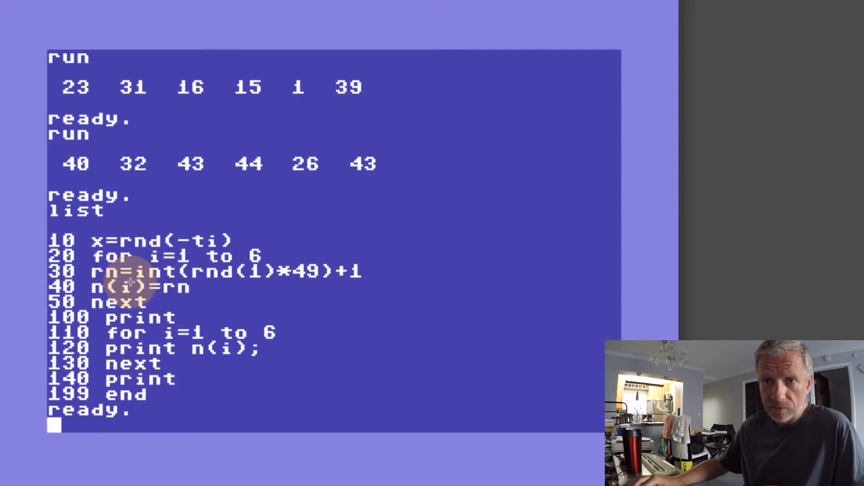
pyautogui.moveTo(212, 285)
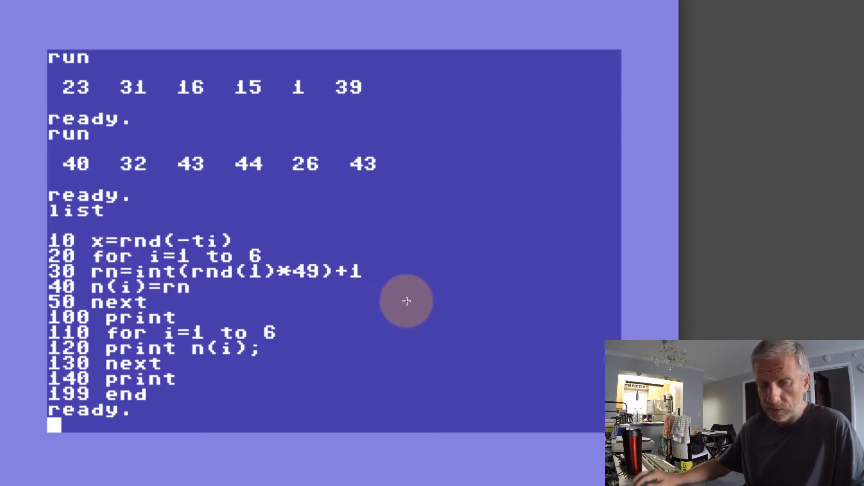
# Enter line 40 for j=1 to i and line 50 if n(j)=rn then 30.
pyautogui.write('40')
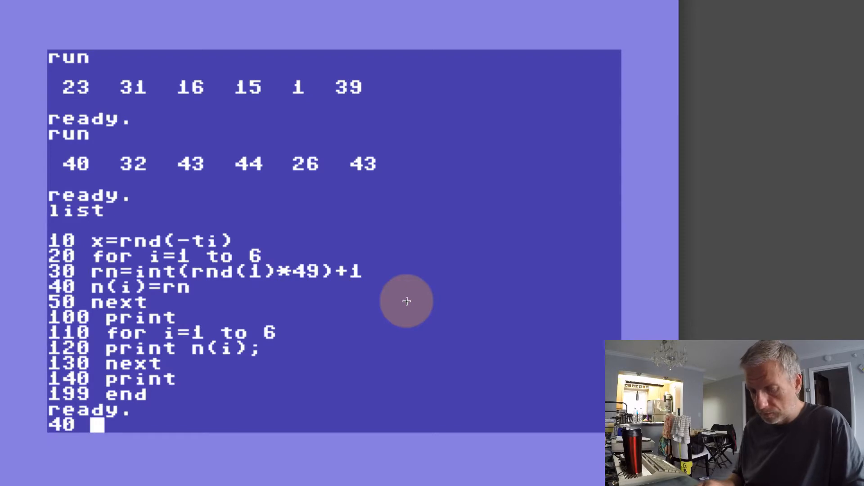
pyautogui.write('for')
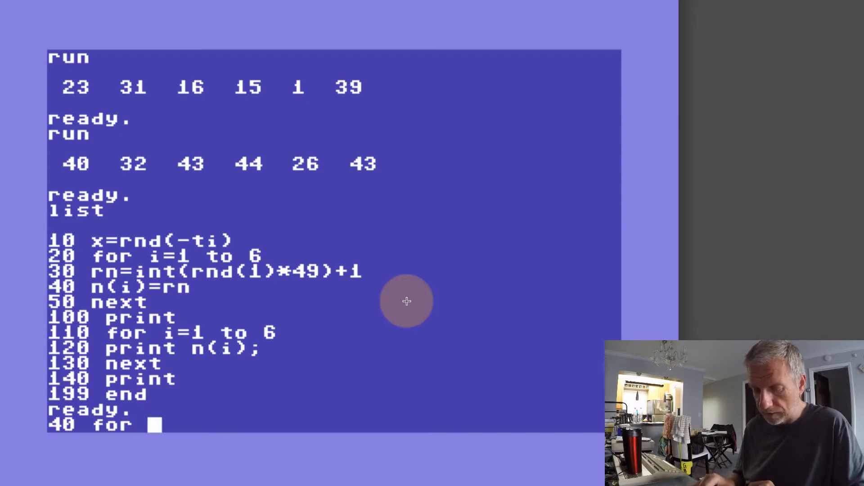
pyautogui.write('j')
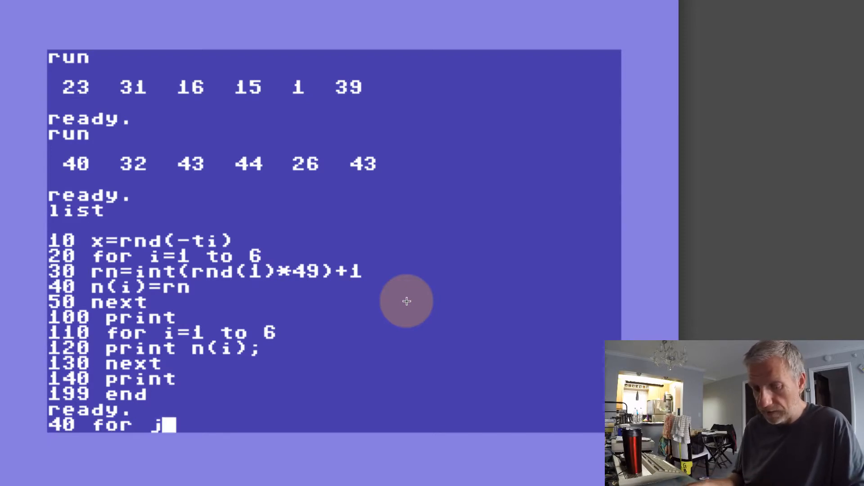
pyautogui.write('=1 to i')
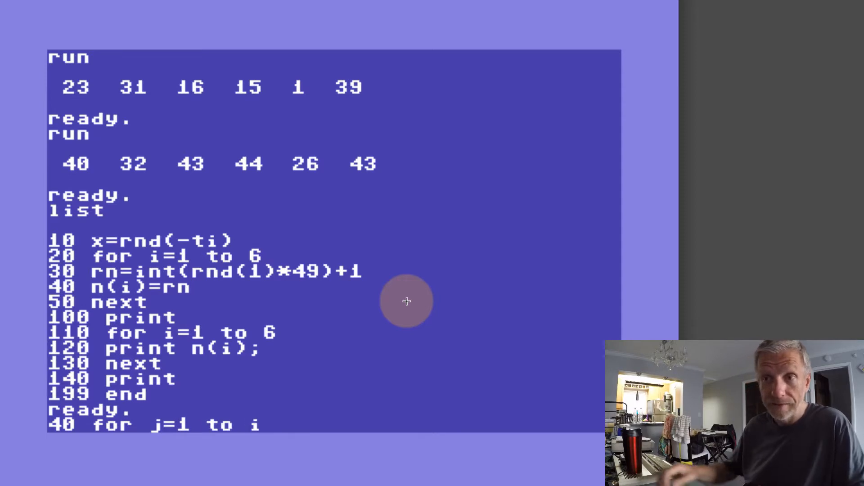
pyautogui.moveTo(304, 436)
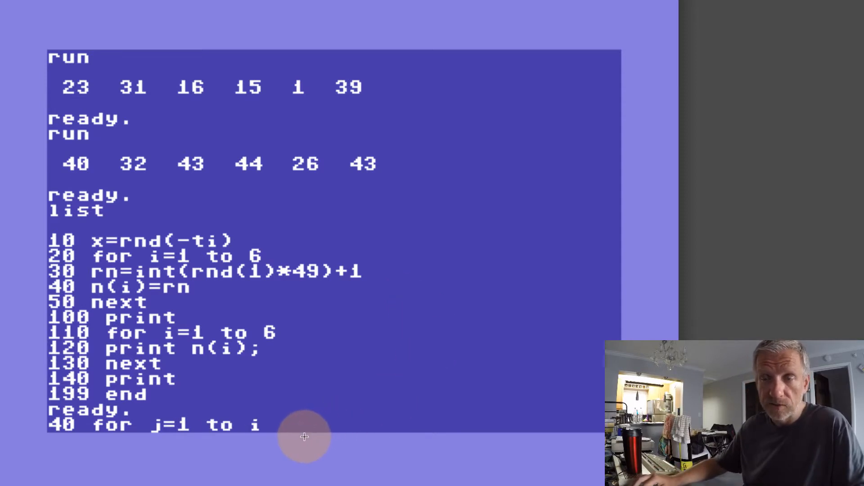
pyautogui.moveTo(322, 390)
pyautogui.write('50')
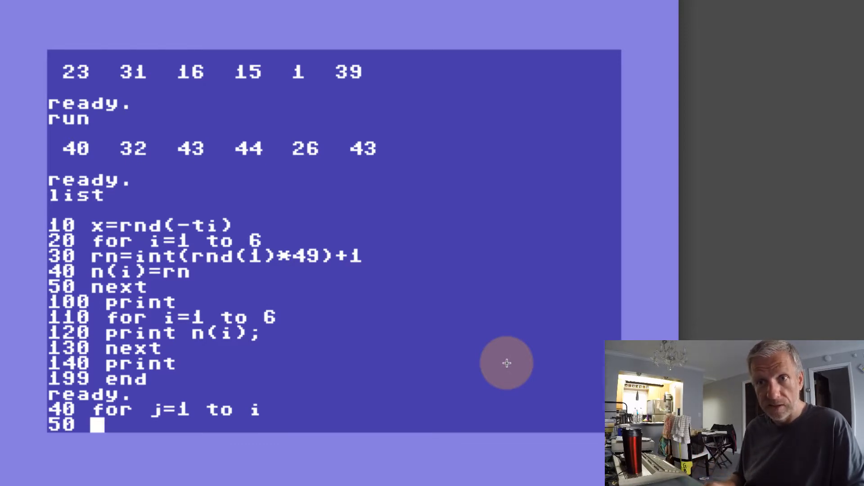
pyautogui.moveTo(449, 302)
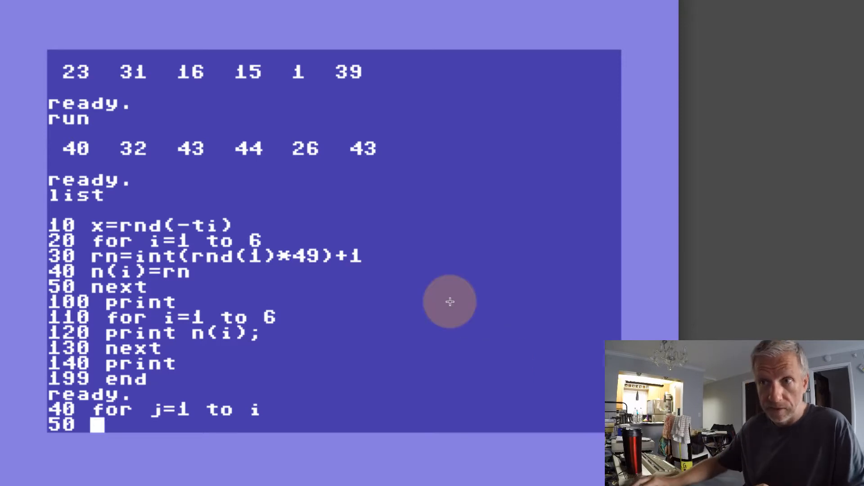
pyautogui.moveTo(465, 288)
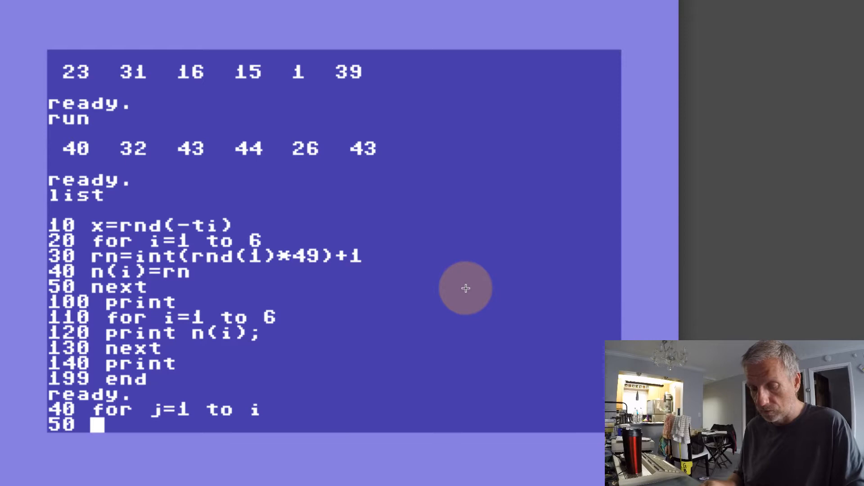
pyautogui.write('if n(')
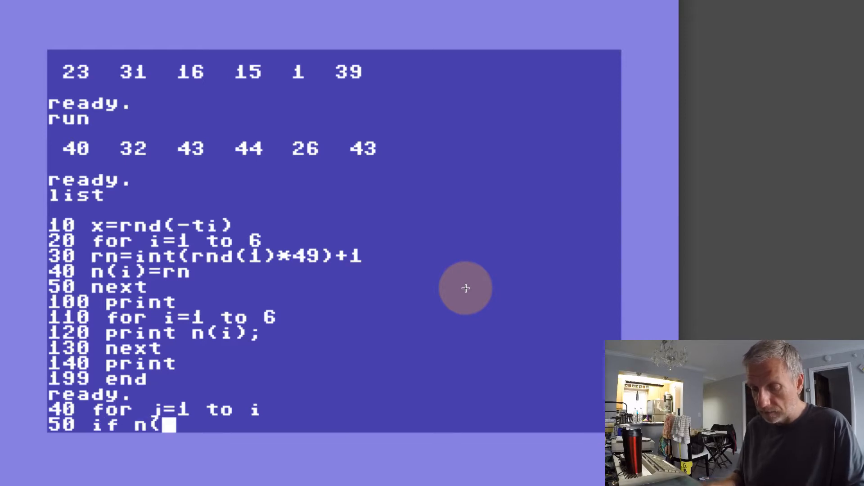
pyautogui.write('j)=')
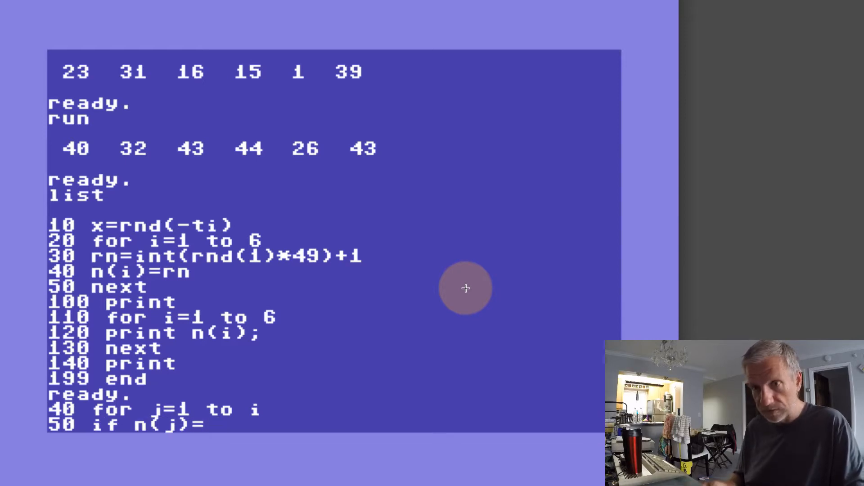
pyautogui.write('rn then')
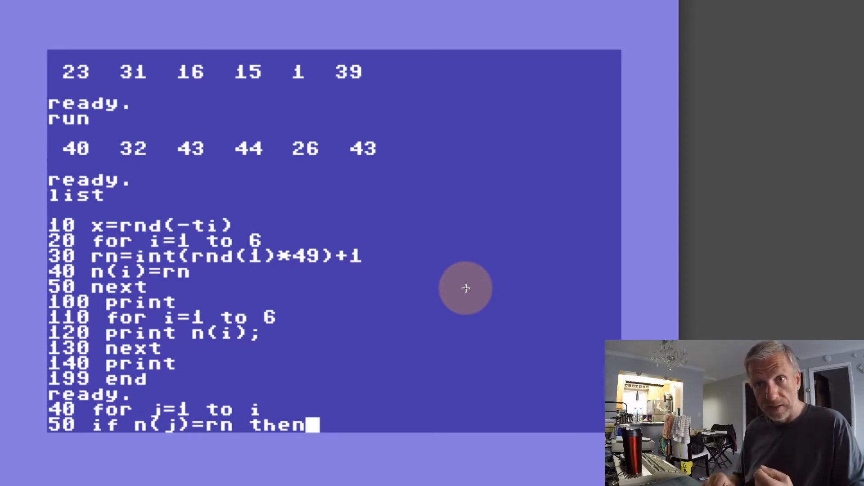
pyautogui.write('30')
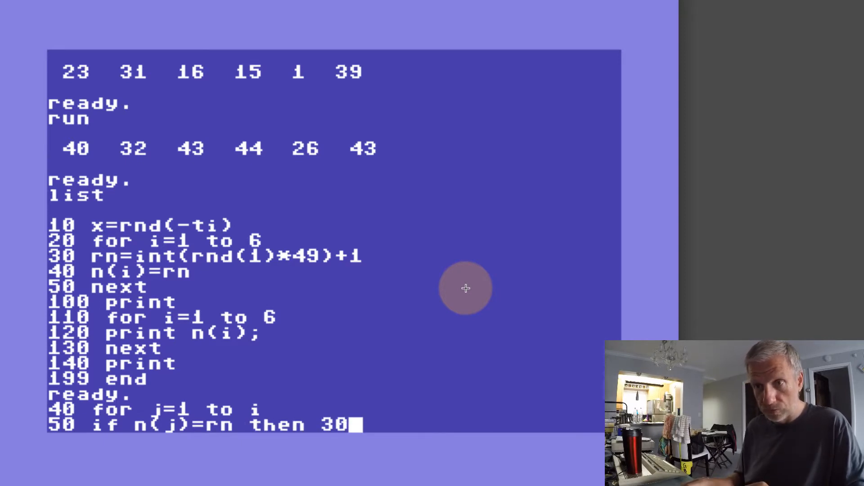
pyautogui.press('Return')
pyautogui.write('60')
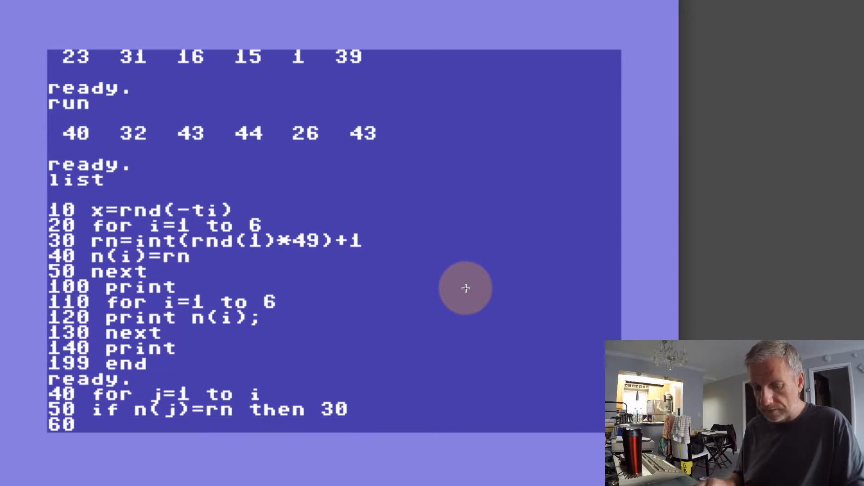
# Add lines 60 next j, 70 n(i)=rn and 80 next i.
pyautogui.write('next j')
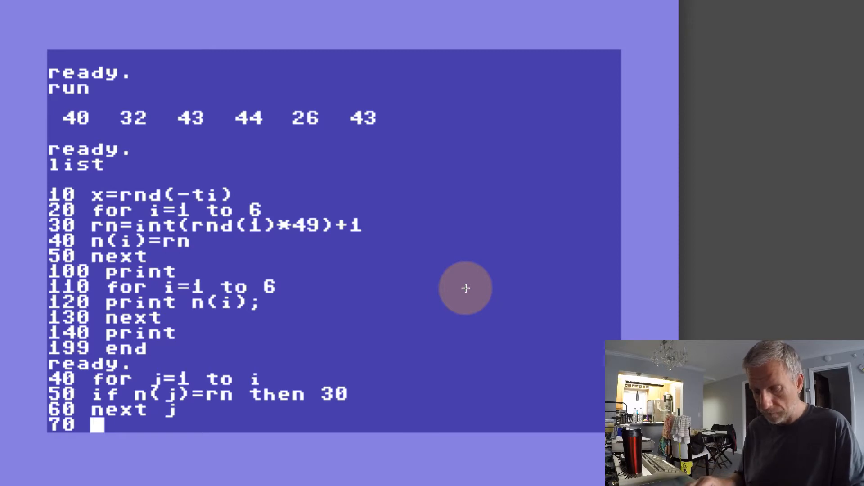
pyautogui.write('n(i)')
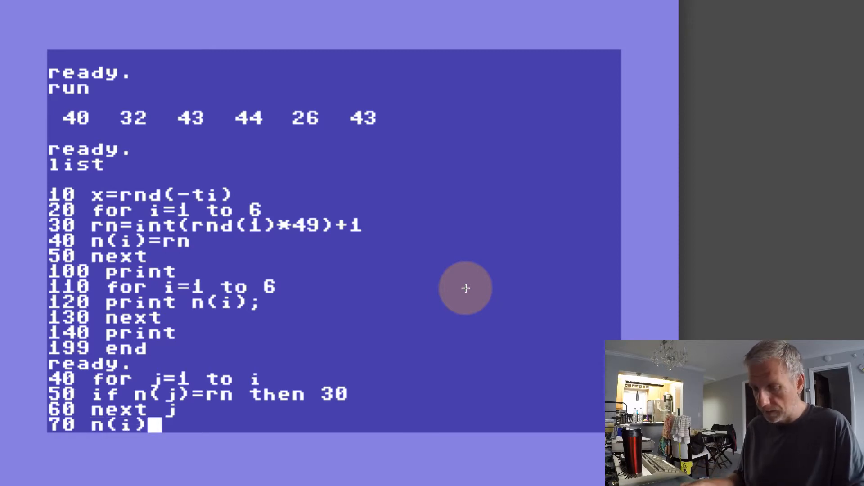
pyautogui.write('=rn')
pyautogui.write('80')
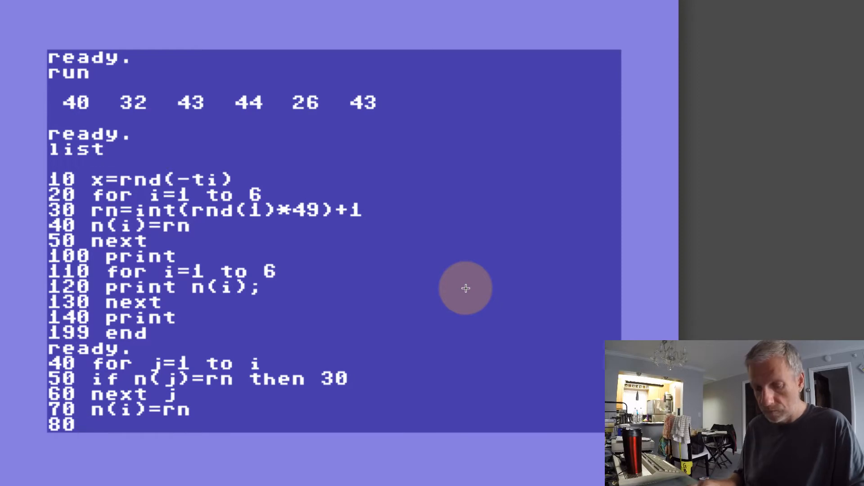
pyautogui.write('next i')
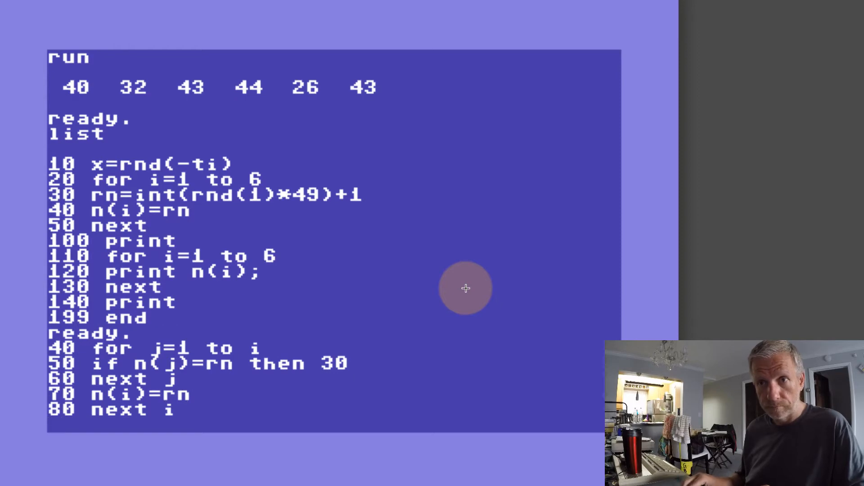
pyautogui.write('r')
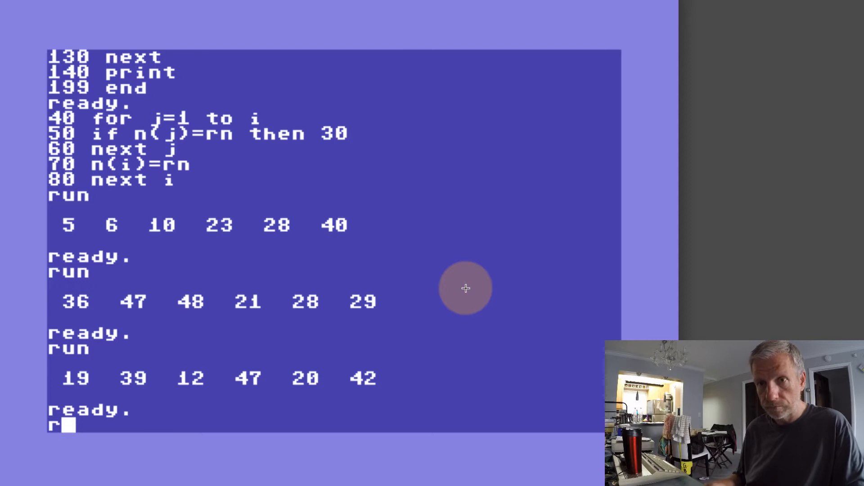
# Run one more lottery draw, then list the program code.
pyautogui.press('Return')
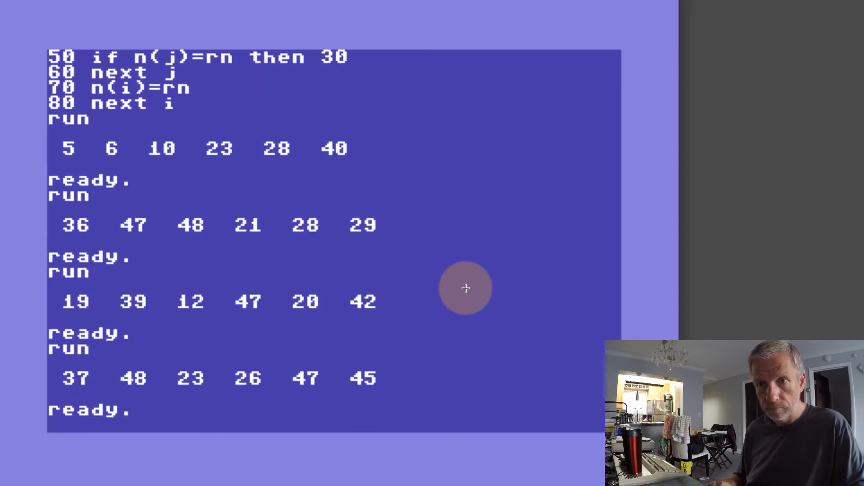
pyautogui.write('list')
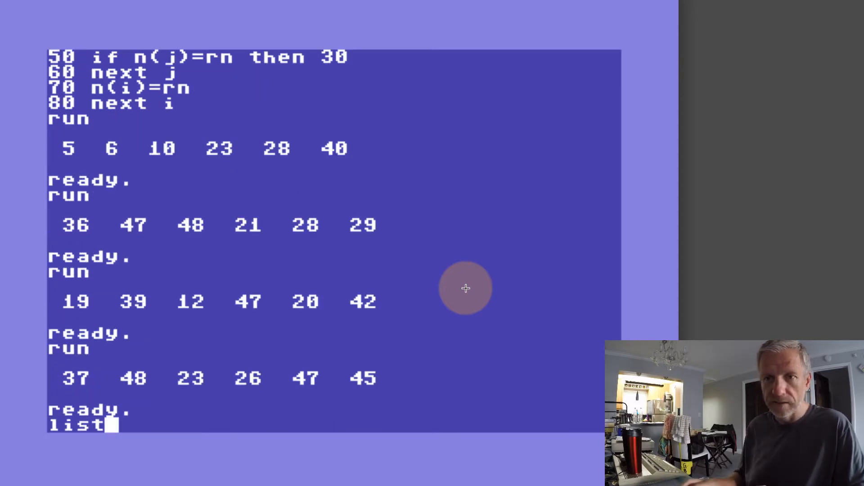
pyautogui.press('Return')
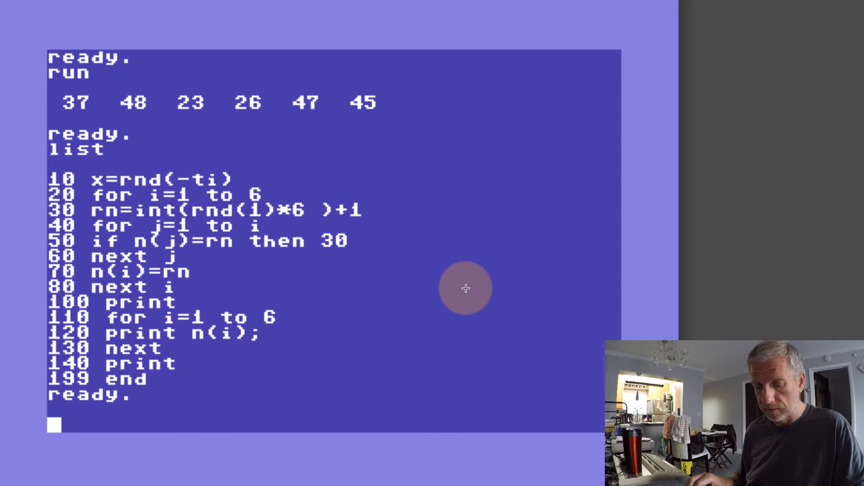
# Run the 1–6 test version repeatedly, each draw printing 1–6 with no repeats.
pyautogui.write('run')
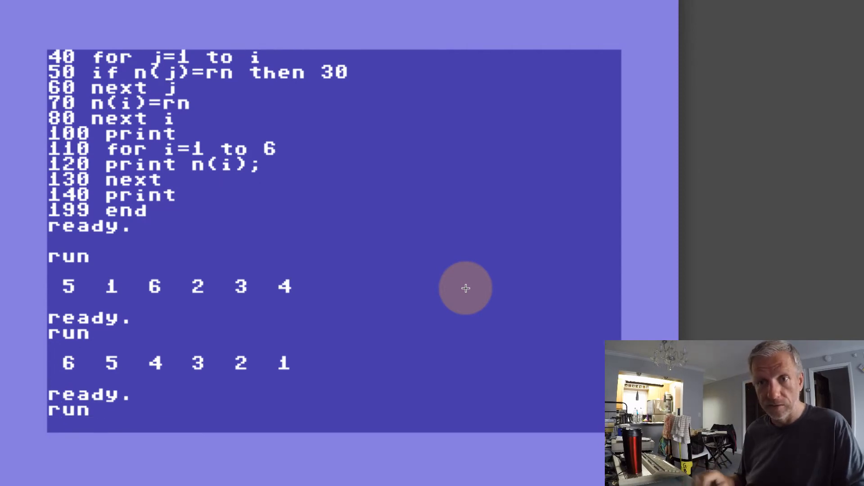
pyautogui.press('Return')
pyautogui.write('ru')
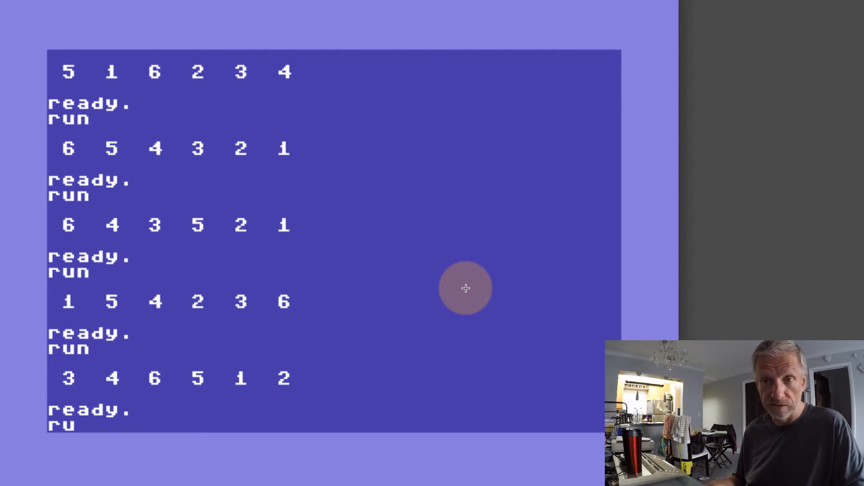
pyautogui.press('Return')
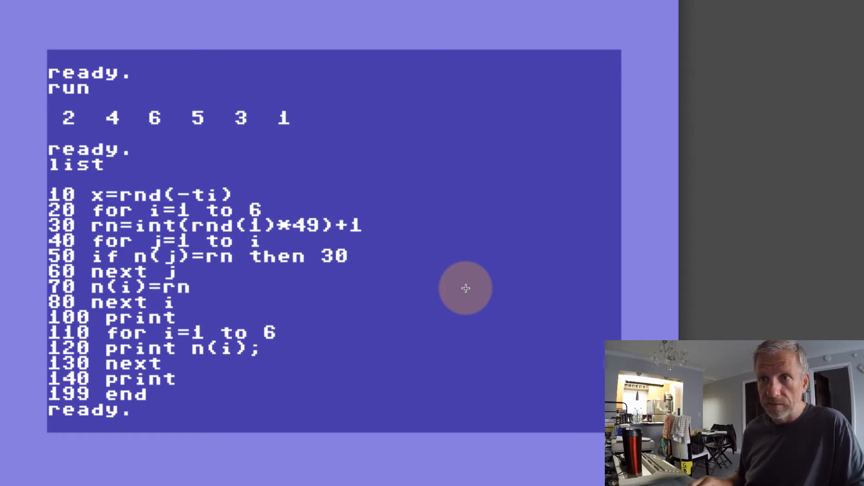
pyautogui.moveTo(344, 246)
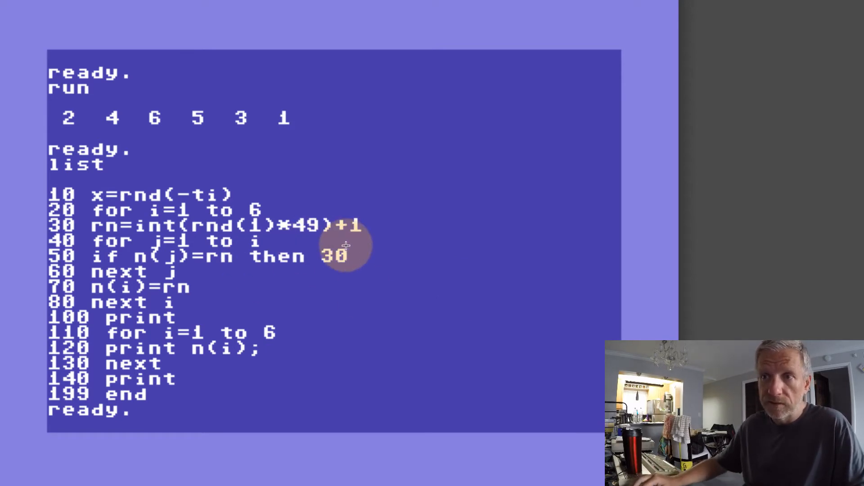
pyautogui.moveTo(336, 258)
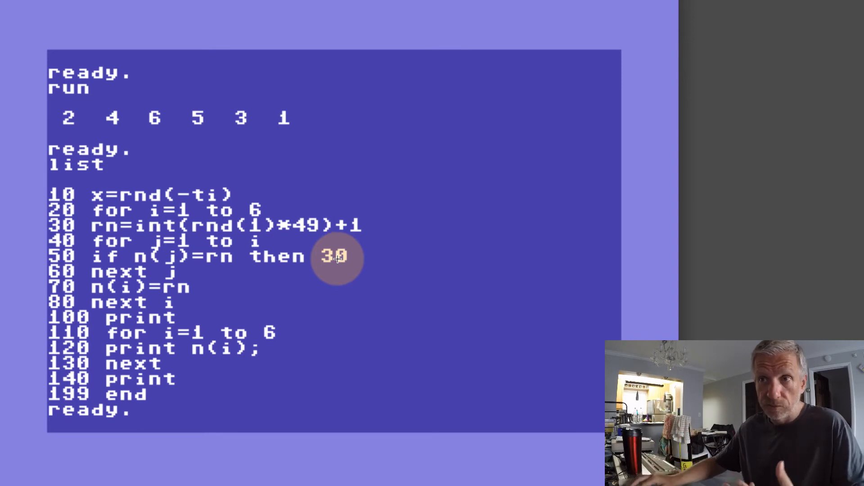
pyautogui.moveTo(314, 225)
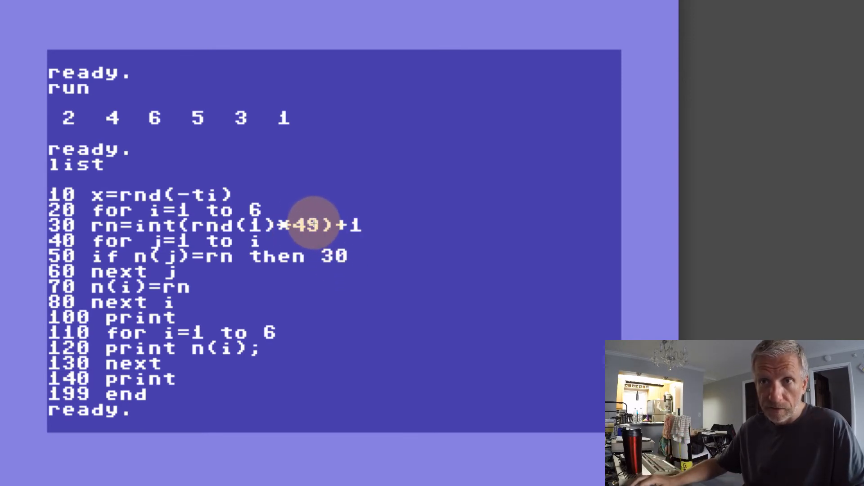
pyautogui.moveTo(260, 187)
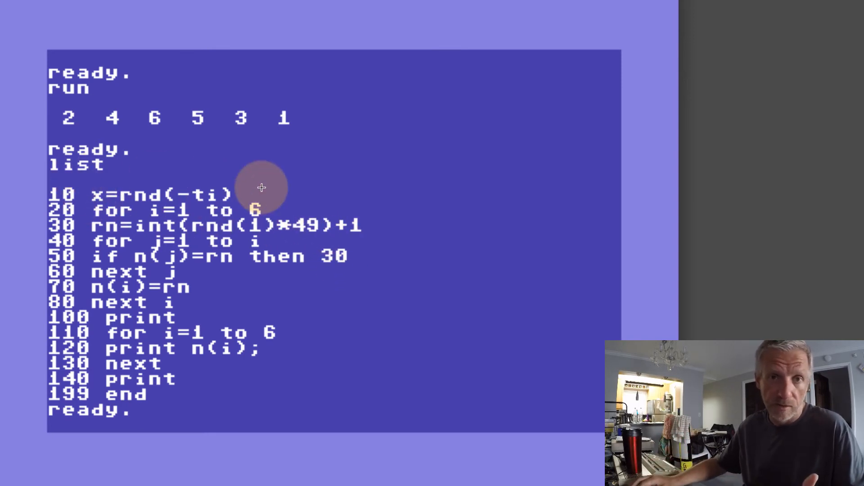
pyautogui.moveTo(309, 216)
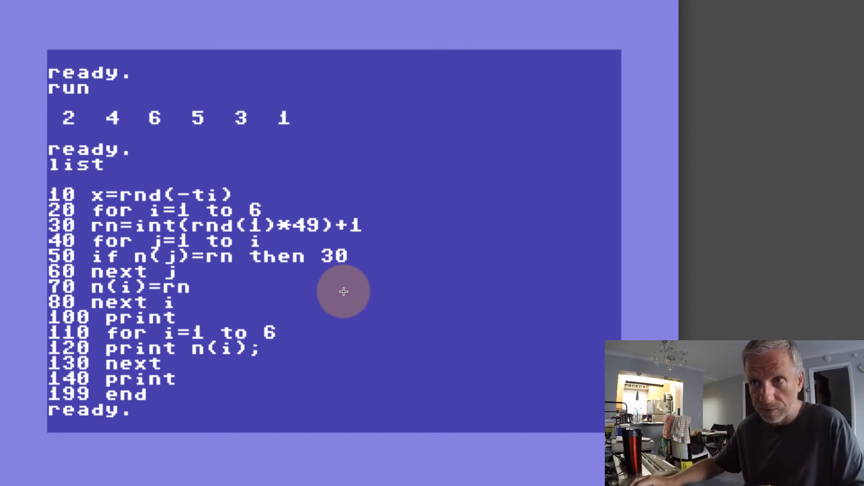
pyautogui.moveTo(382, 299)
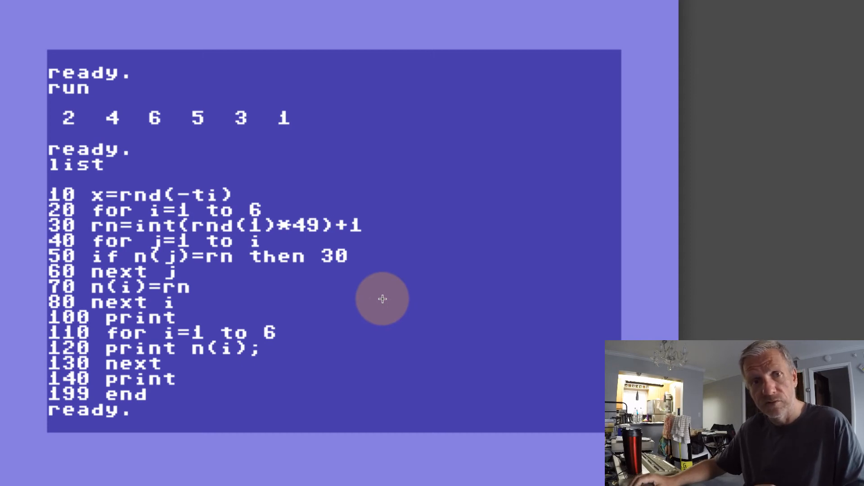
pyautogui.moveTo(193, 203)
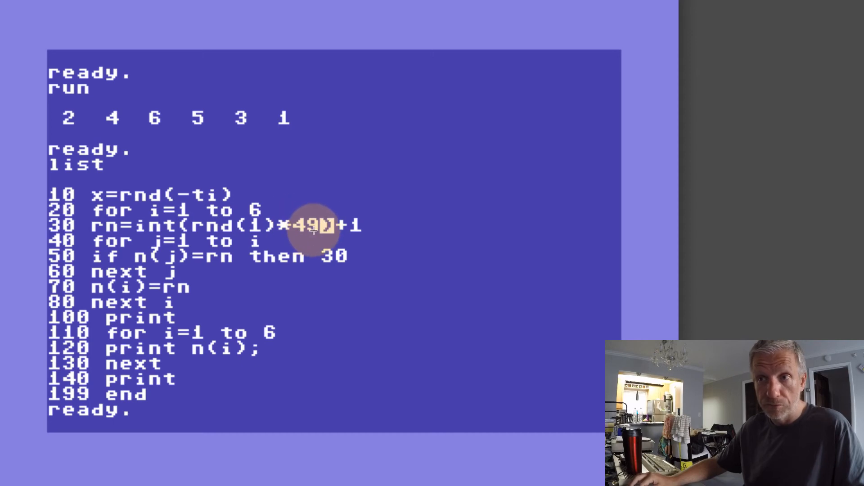
pyautogui.moveTo(309, 228)
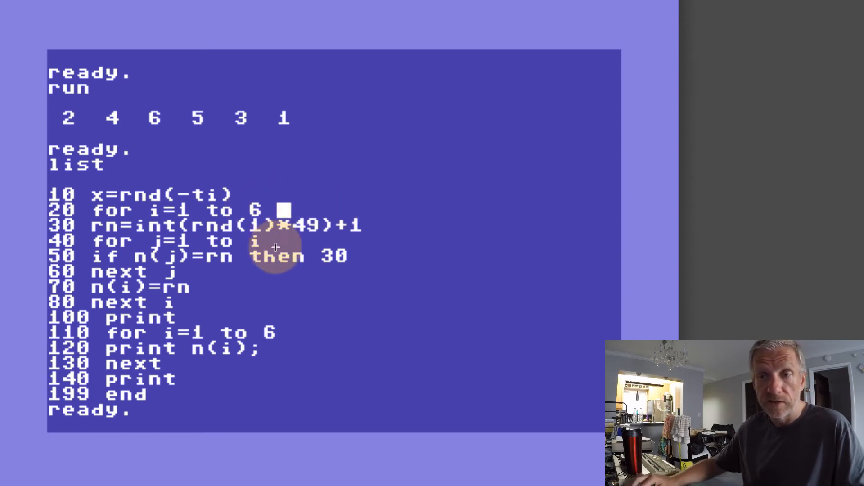
pyautogui.moveTo(331, 231)
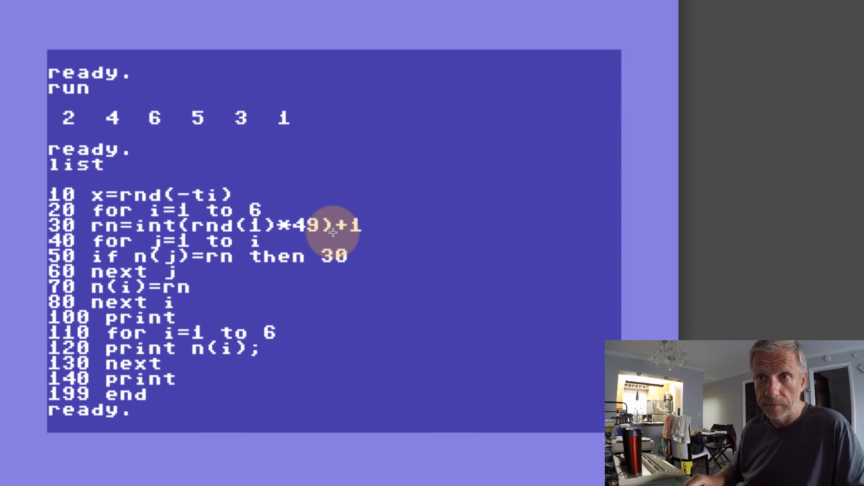